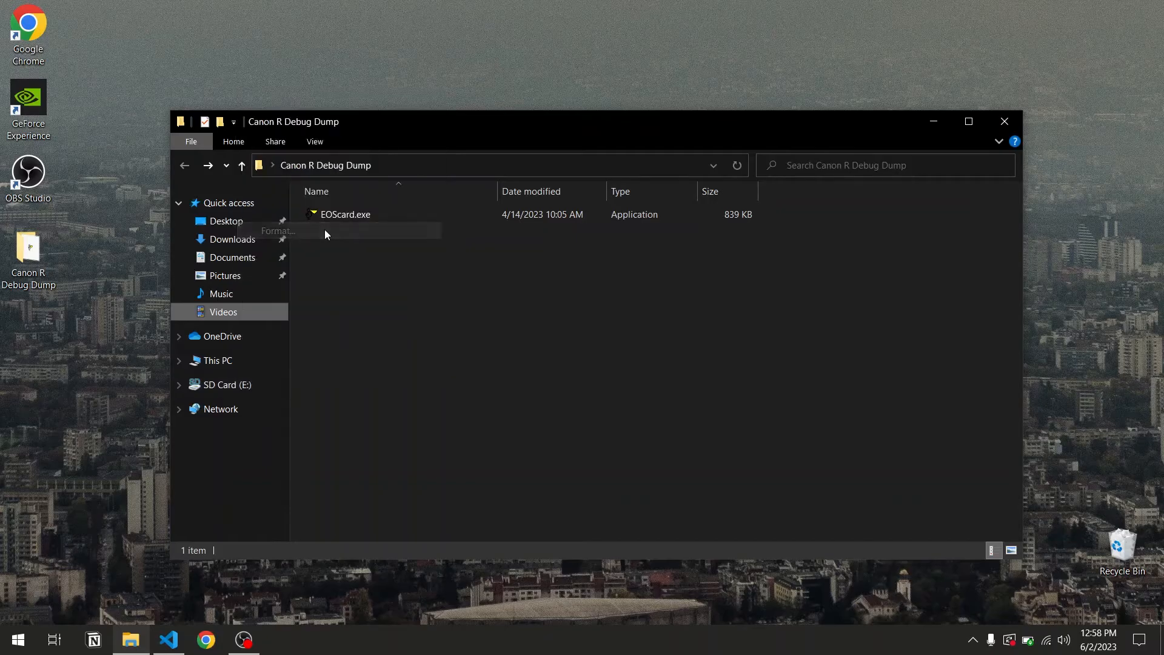
Quick-format SD Card (E:) as FAT32 with 4096-byte allocation units and dismiss the completion messages.
{"action": "left_click", "coordinate": [278, 230]}
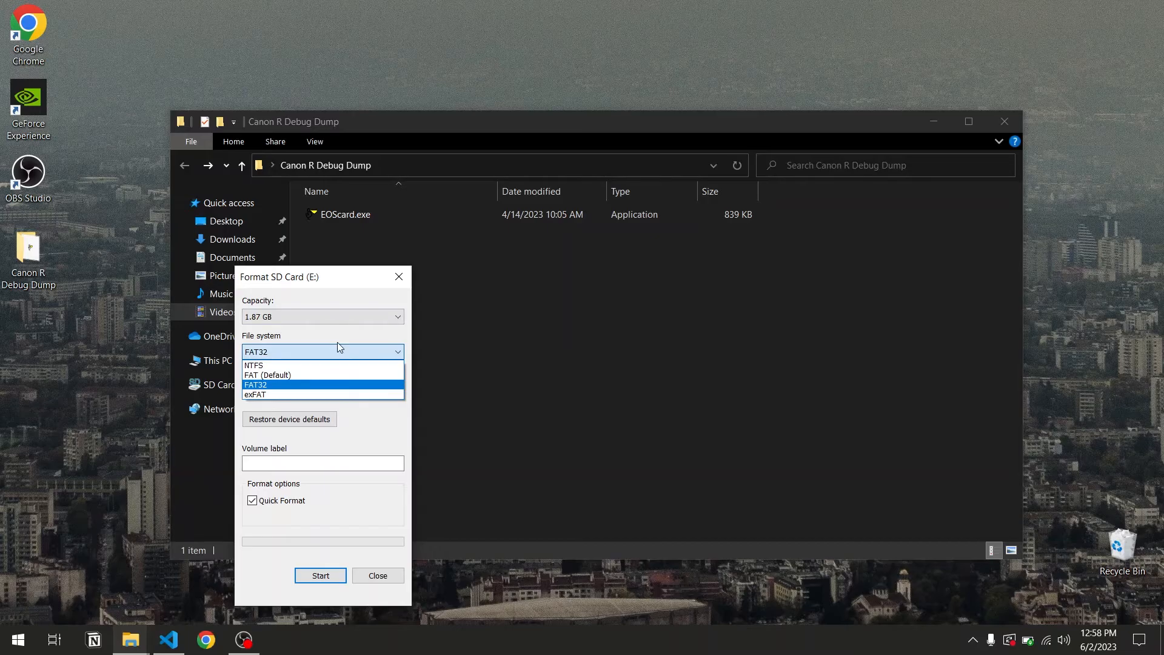
{"action": "mouse_move", "coordinate": [311, 386]}
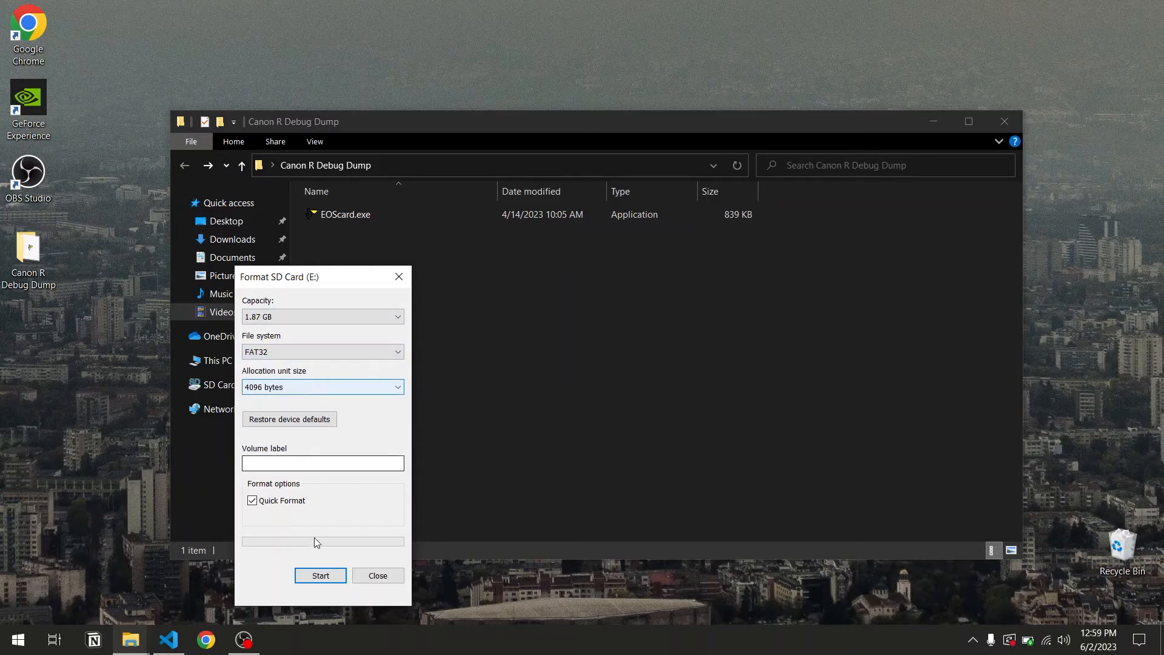
{"action": "left_click", "coordinate": [320, 574]}
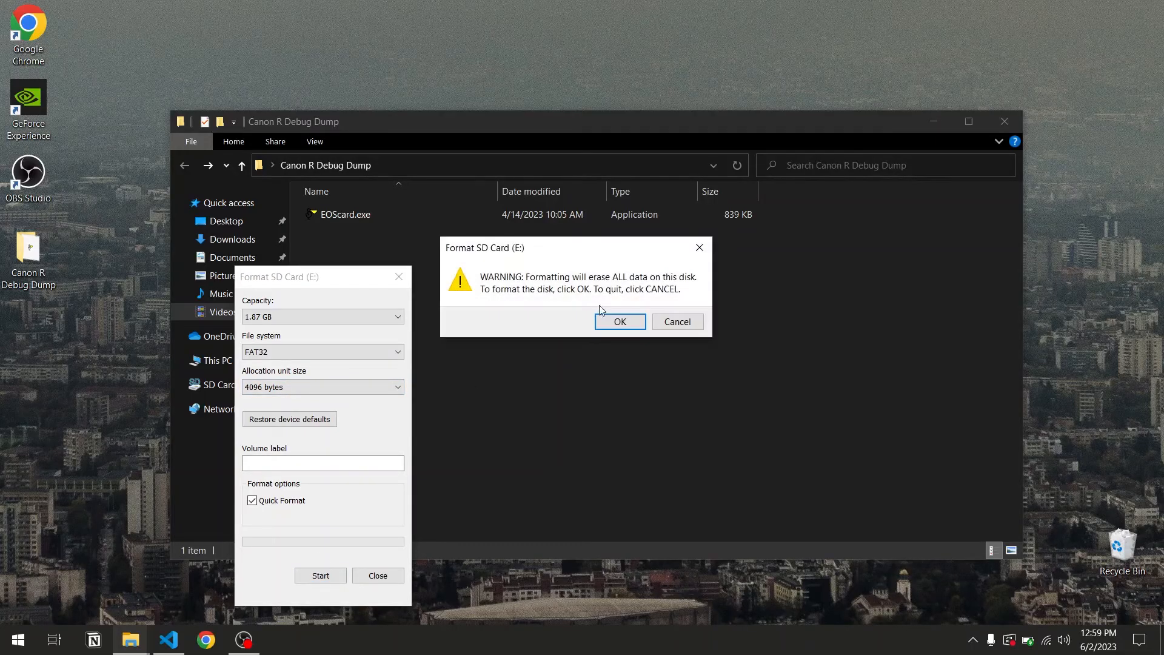
{"action": "left_click", "coordinate": [619, 321]}
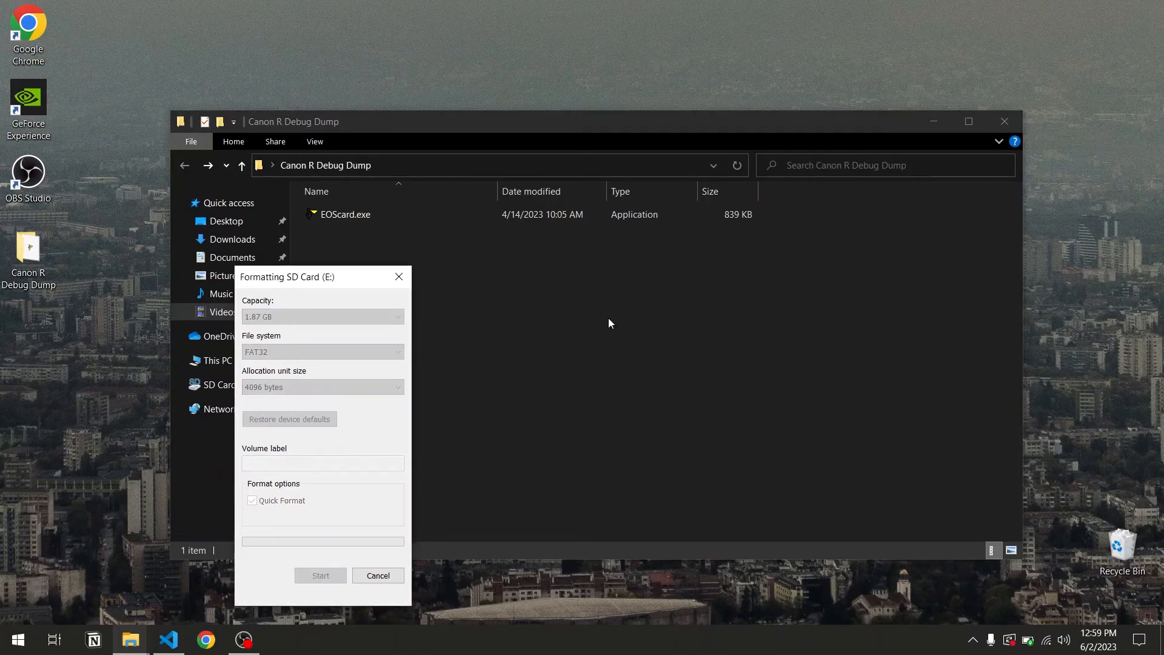
{"action": "left_click", "coordinate": [320, 574]}
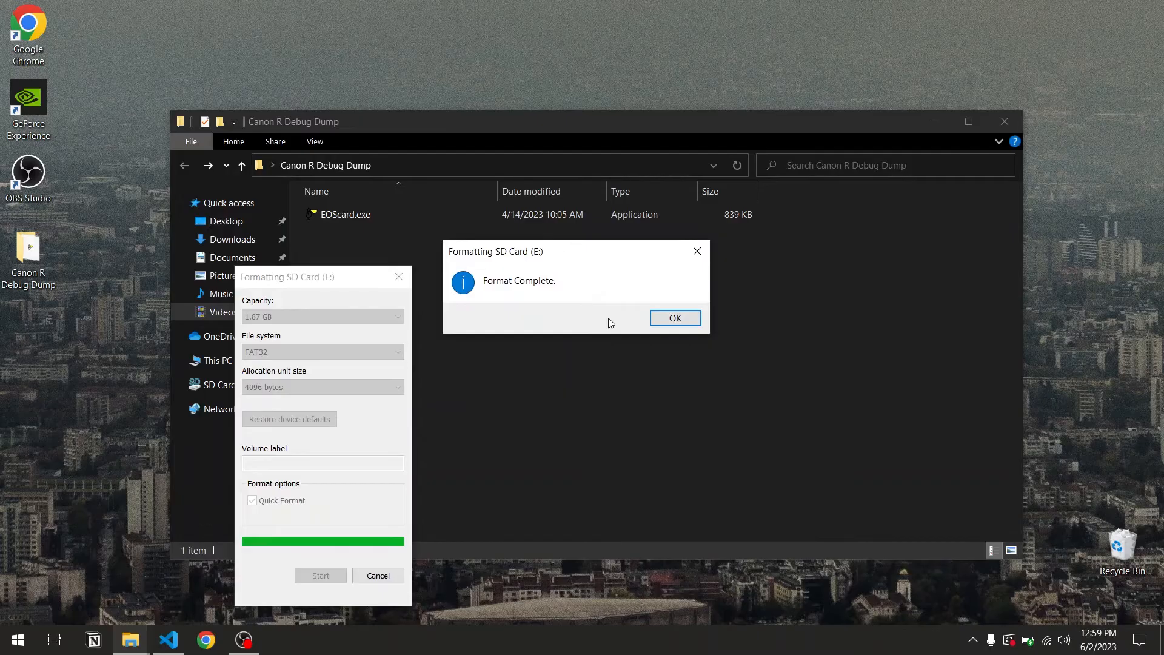
{"action": "left_click", "coordinate": [674, 317]}
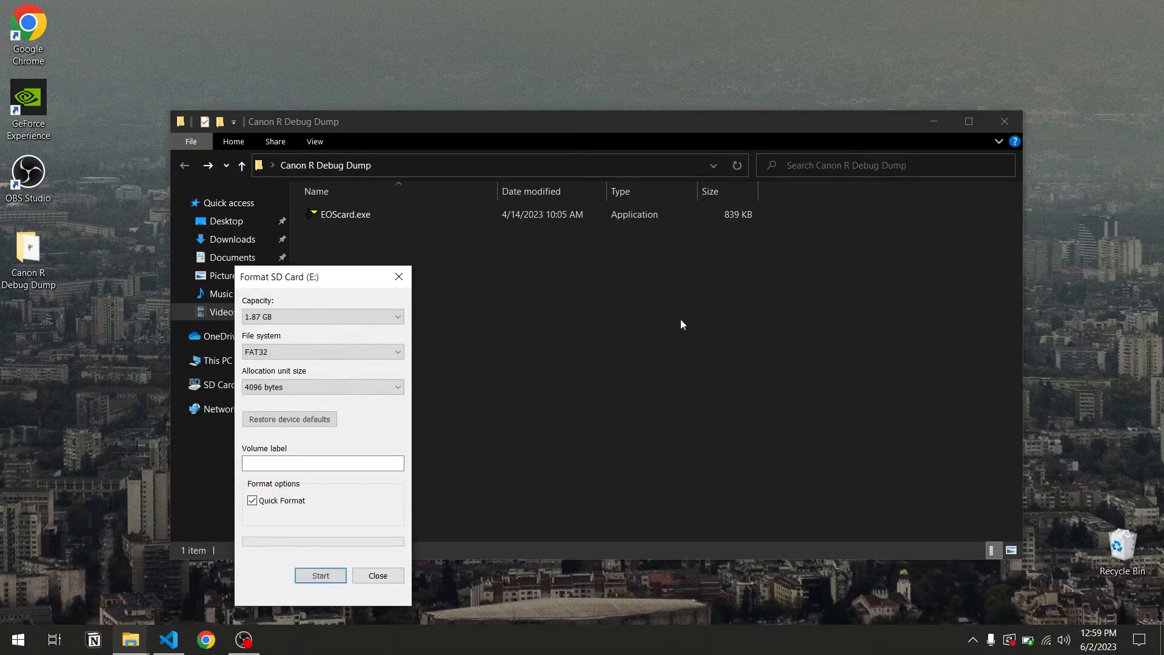
{"action": "left_click", "coordinate": [378, 575]}
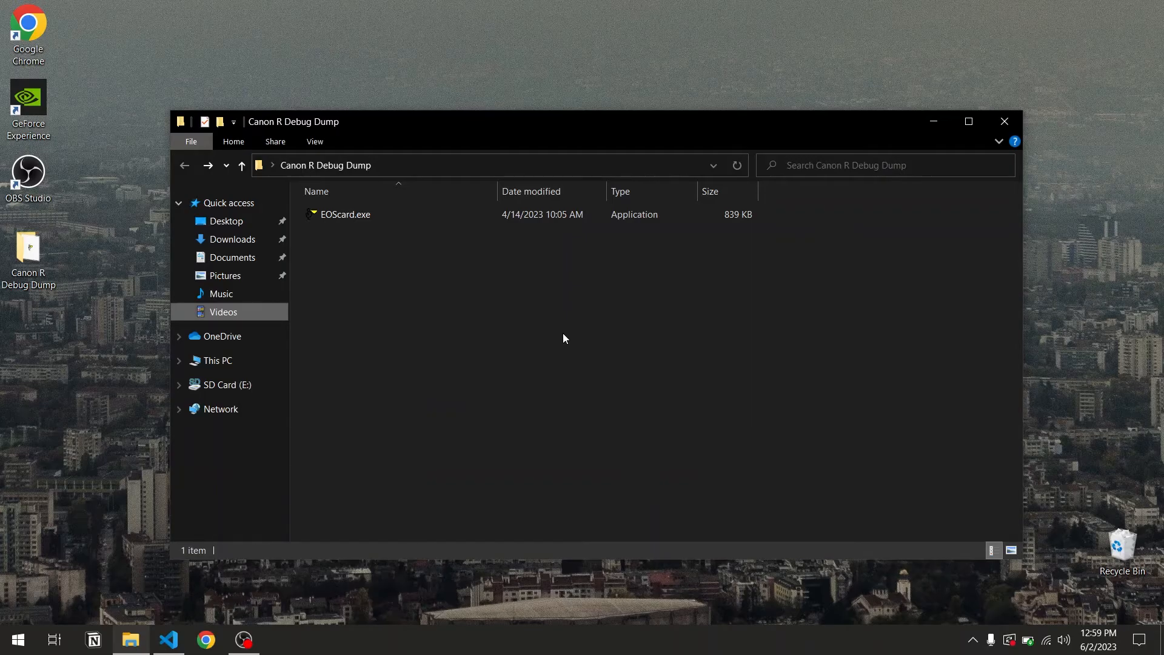
{"action": "mouse_move", "coordinate": [369, 216]}
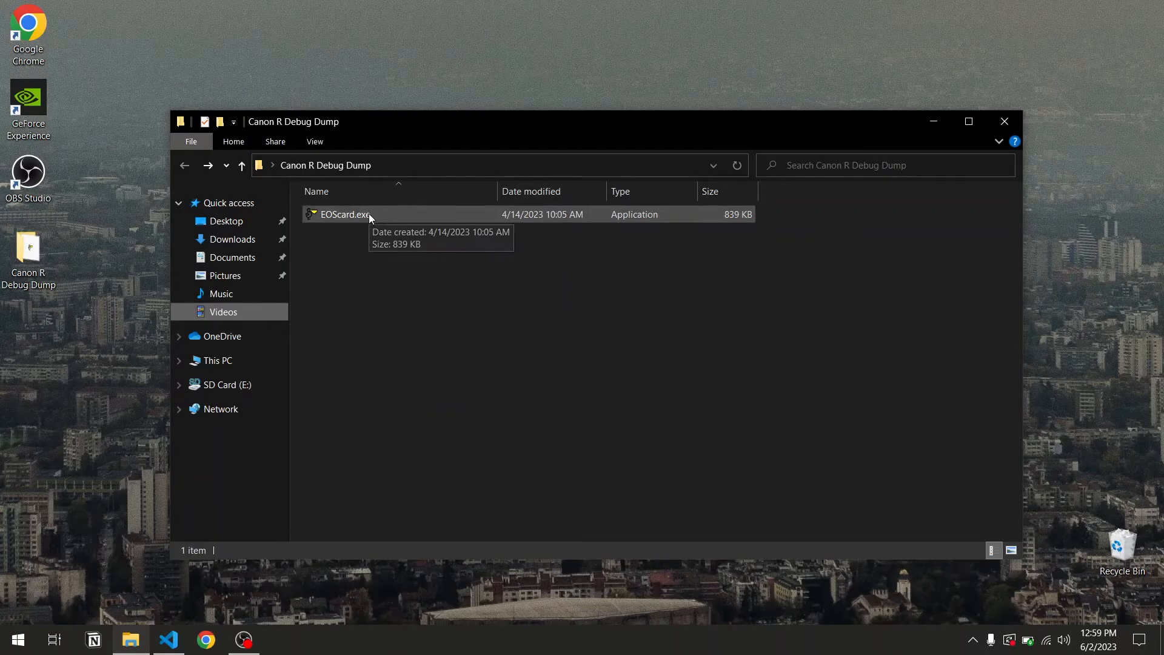
Launch EOScard.exe and enable the SCRIPT boot string.
{"action": "left_click", "coordinate": [345, 214]}
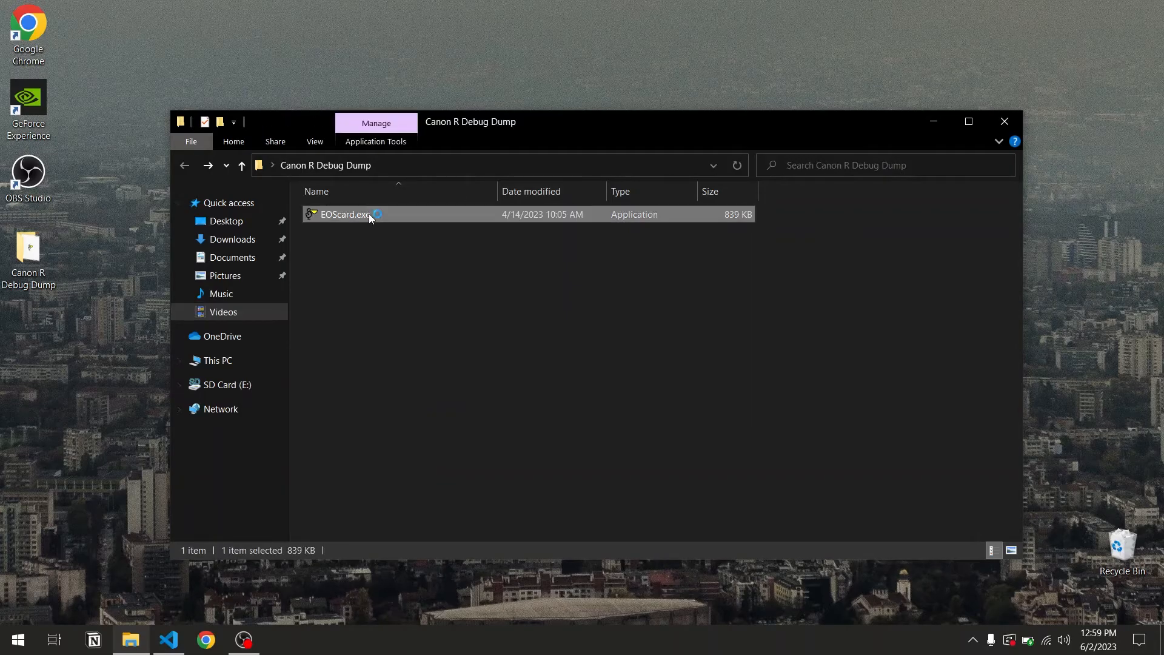
{"action": "double_click", "coordinate": [345, 213]}
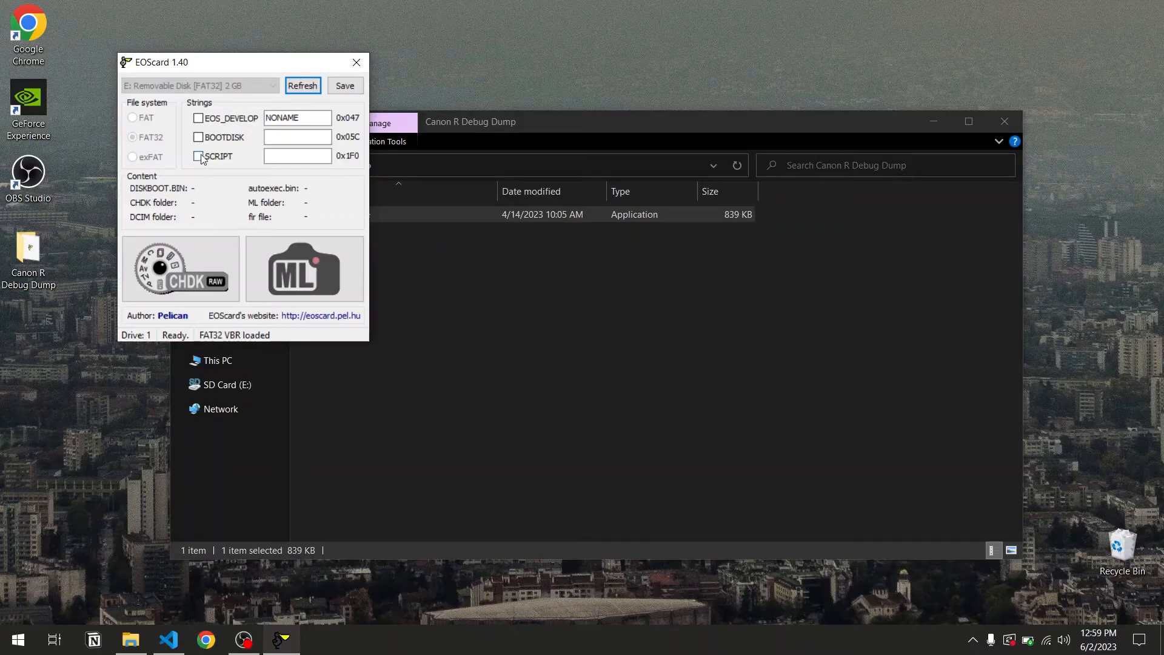
{"action": "left_click", "coordinate": [198, 156]}
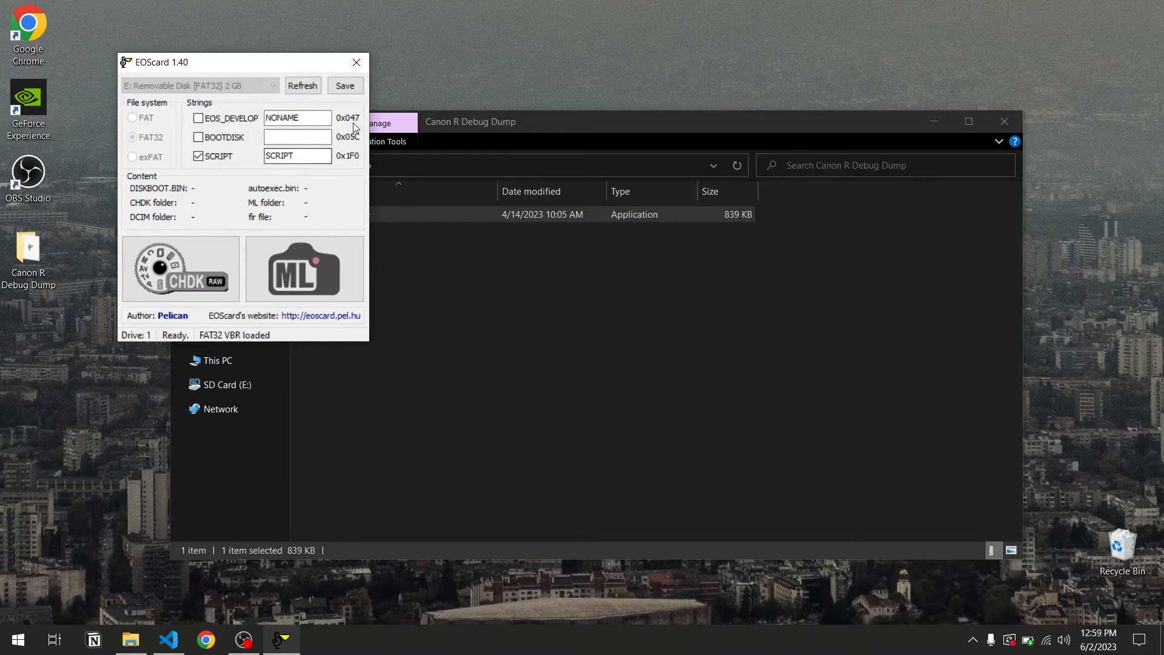
Write the boot strings to the SD card, confirm 'Write succesful', and close EOScard.
{"action": "left_click", "coordinate": [344, 85]}
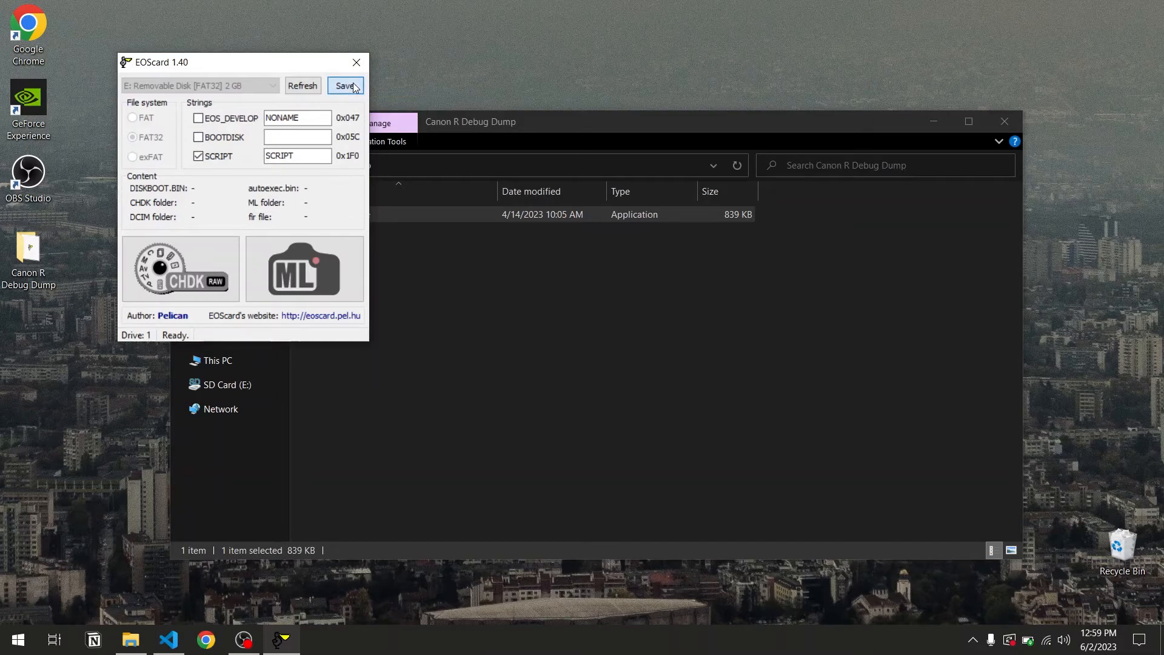
{"action": "left_click", "coordinate": [344, 85]}
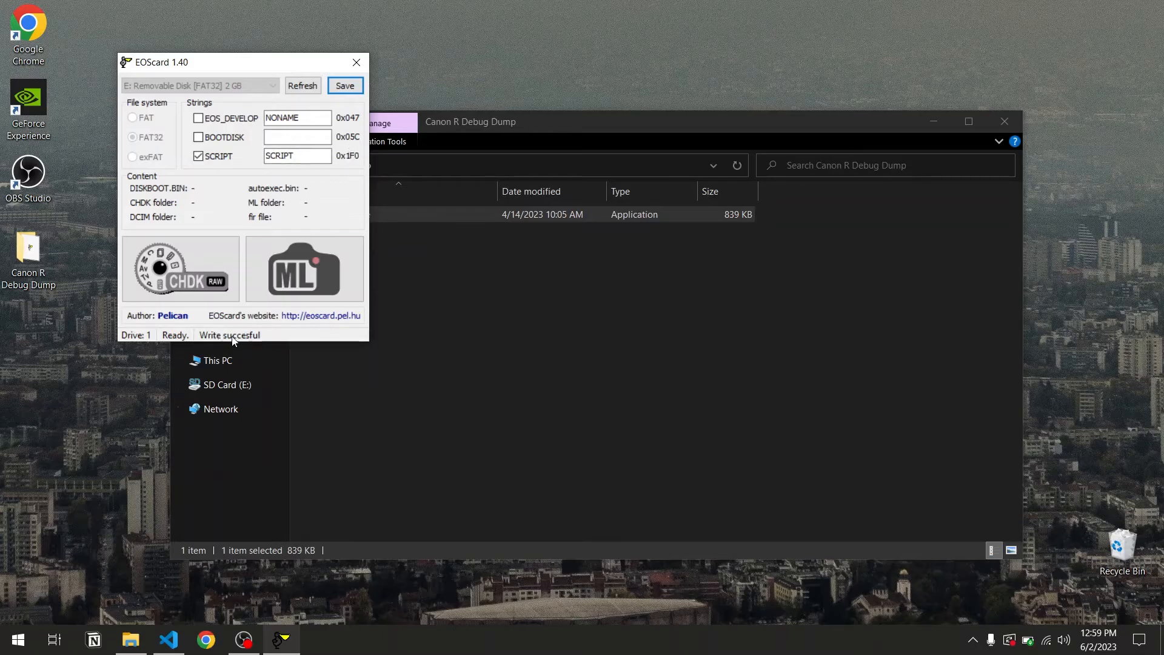
{"action": "left_click", "coordinate": [303, 269]}
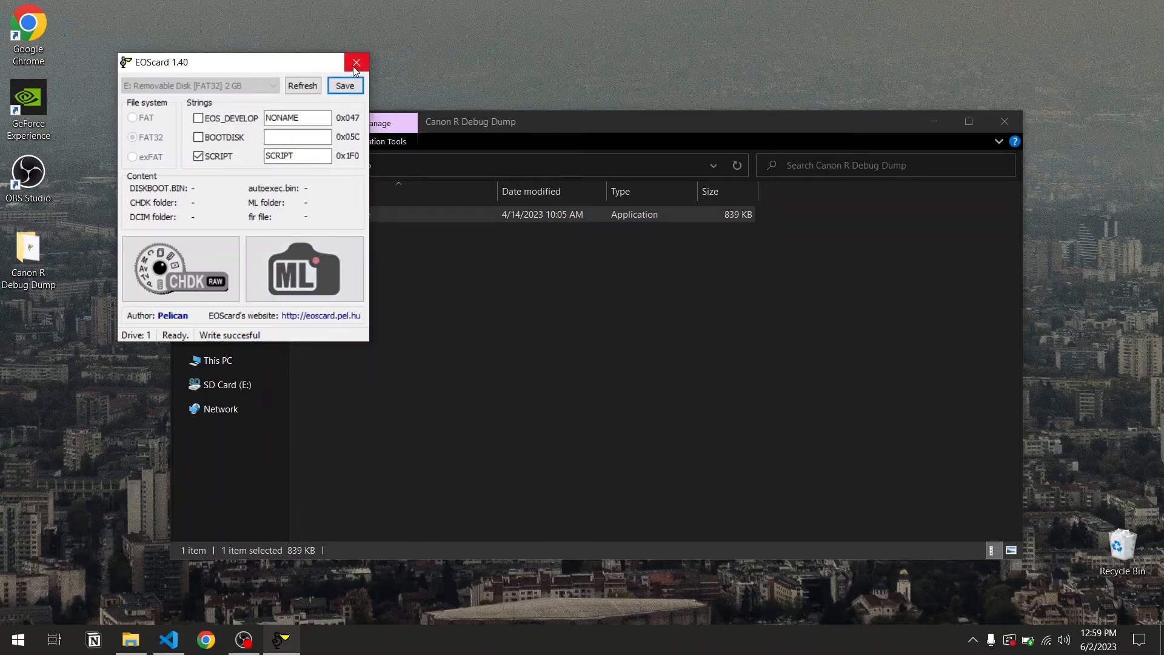
{"action": "left_click", "coordinate": [355, 61]}
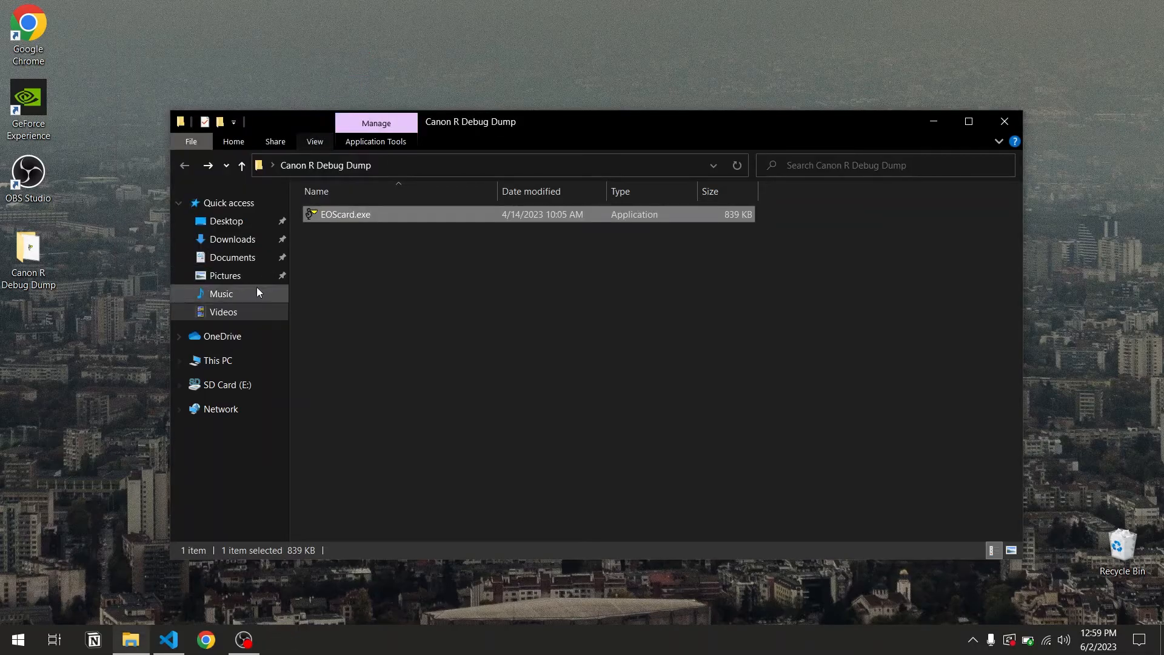
View the empty SD Card (E:) and switch to Visual Studio Code.
{"action": "left_click", "coordinate": [229, 384]}
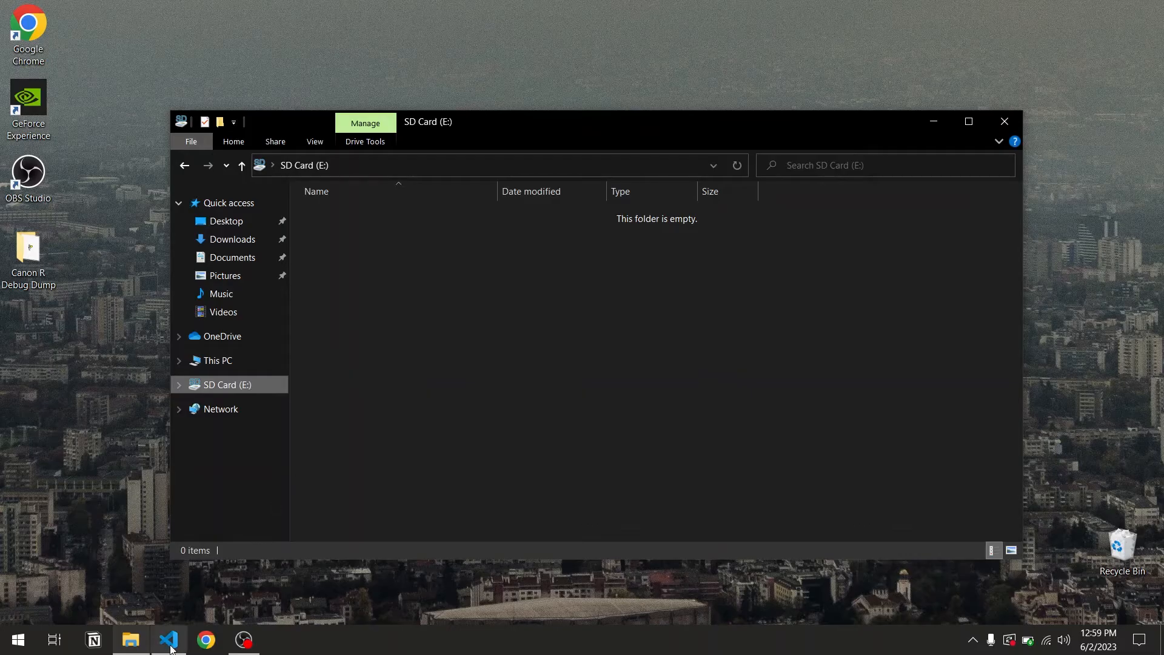
{"action": "left_click", "coordinate": [169, 638]}
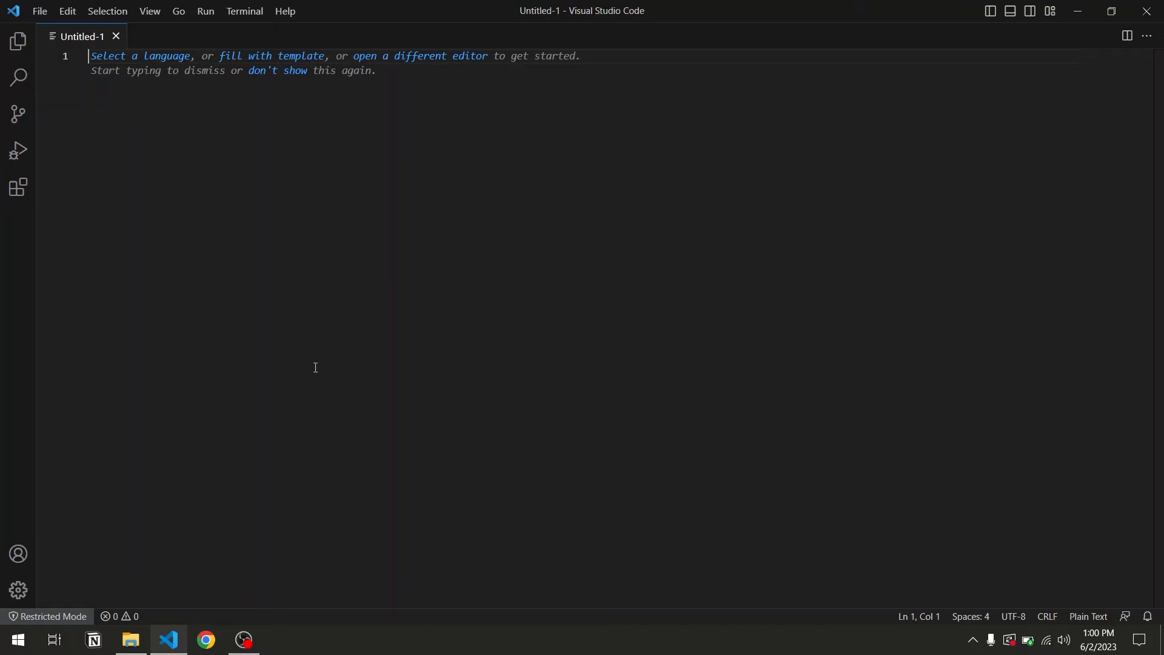
Write private sub Initialize() calling System.Create() and CamInfo_Debug(1), ending with end sub.
{"action": "type", "text": "private"}
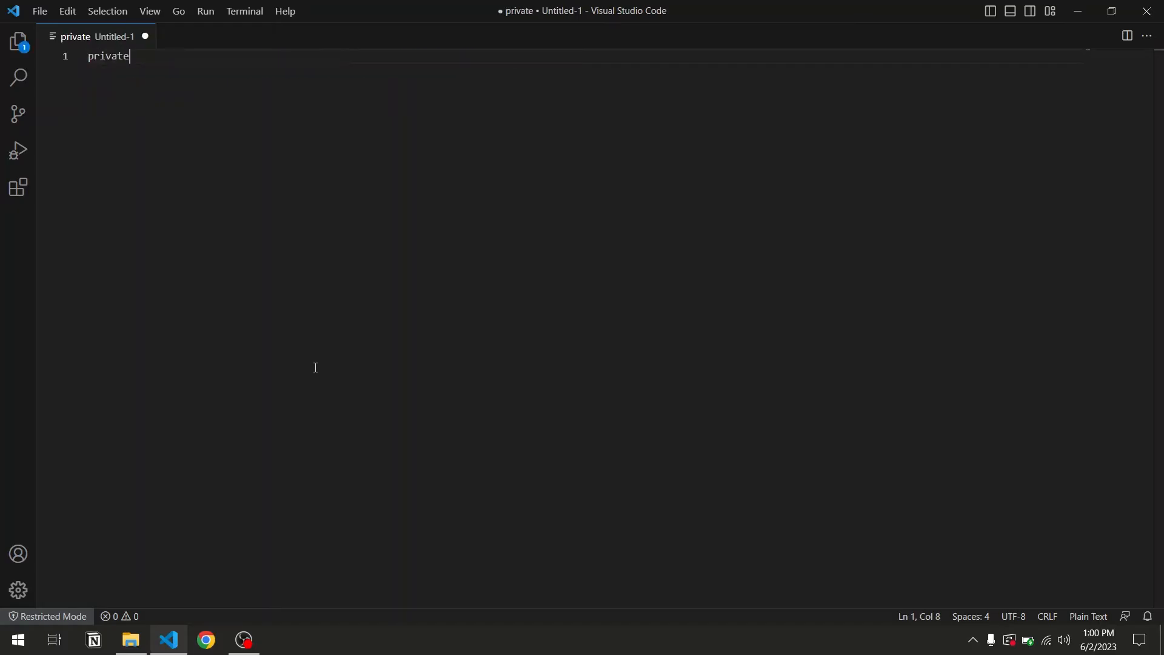
{"action": "type", "text": "sub Initialize()"}
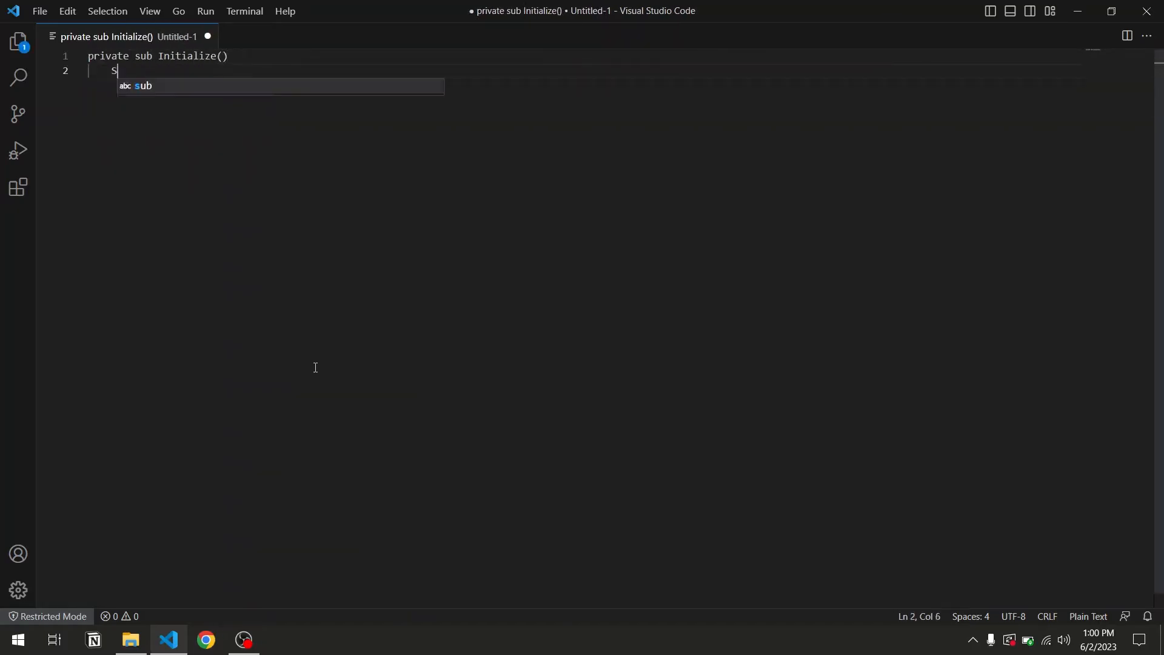
{"action": "type", "text": "ystem.Create()"}
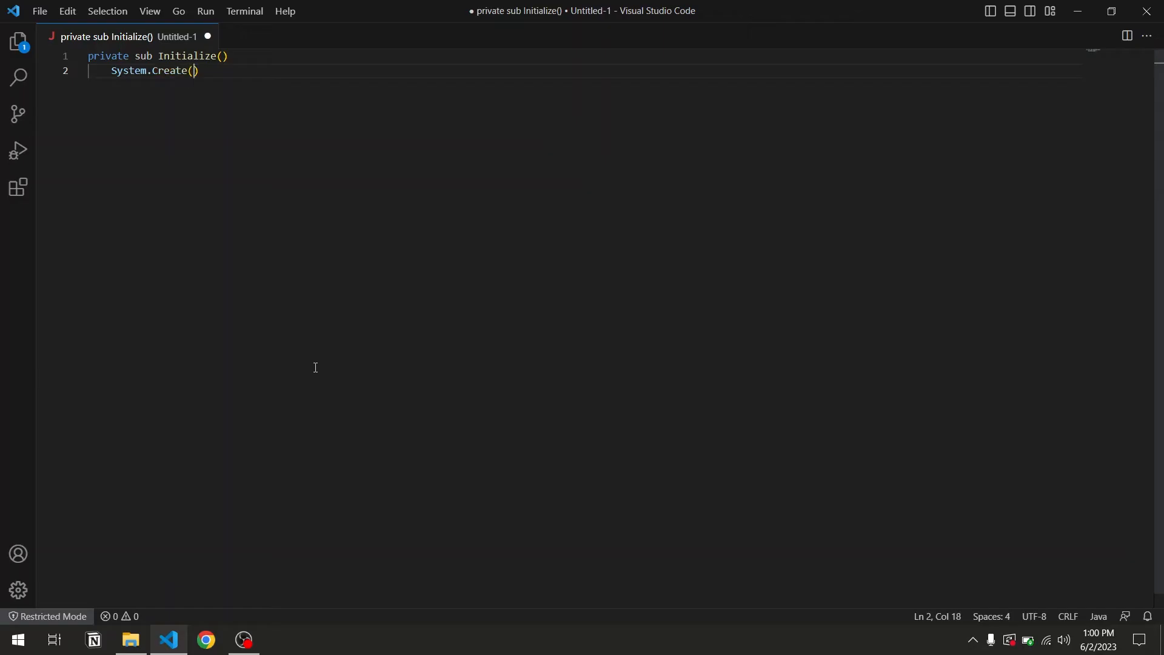
{"action": "type", "text": "CamInfo_Debug"}
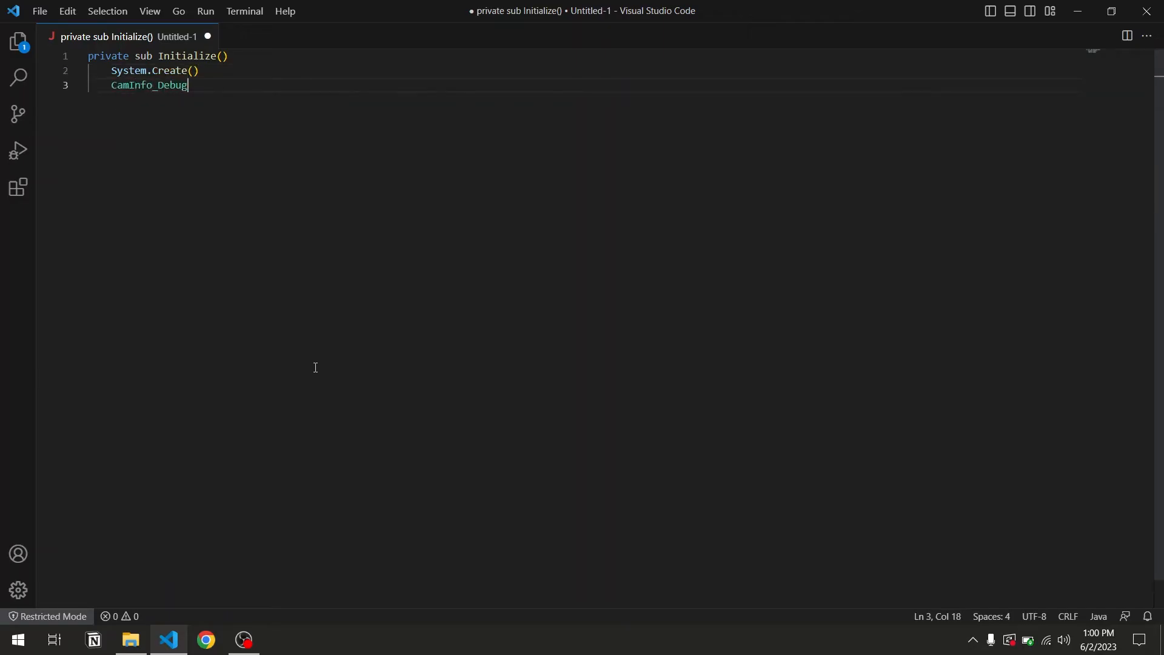
{"action": "type", "text": "(1)"}
{"action": "type", "text": "end sub"}
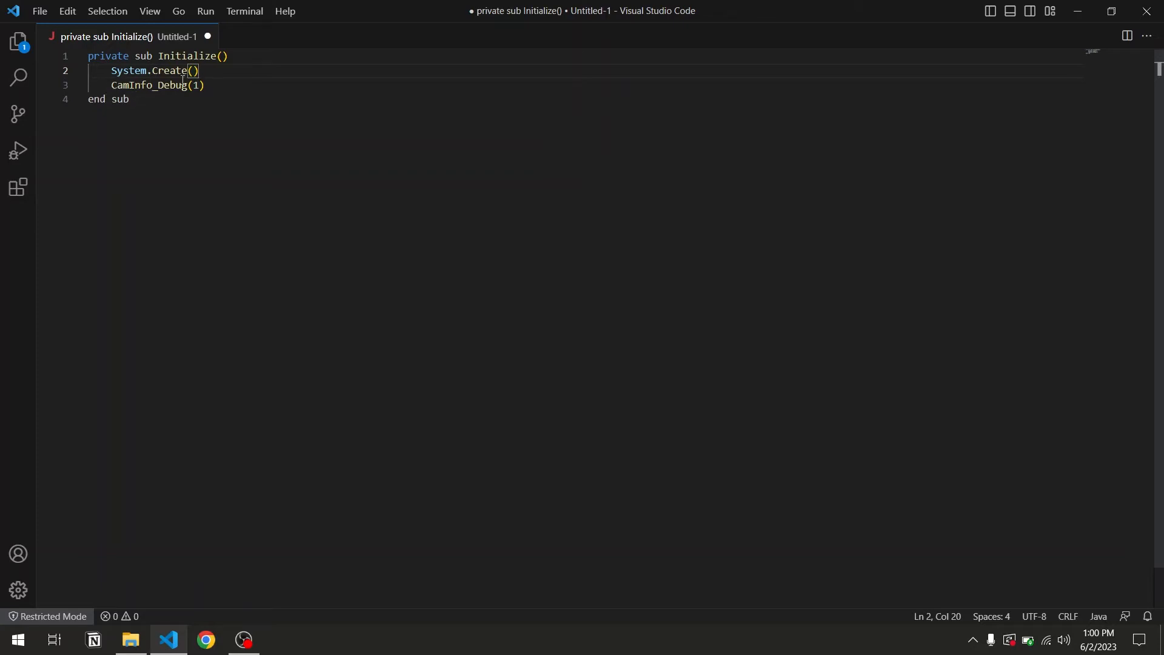
{"action": "mouse_move", "coordinate": [233, 104]}
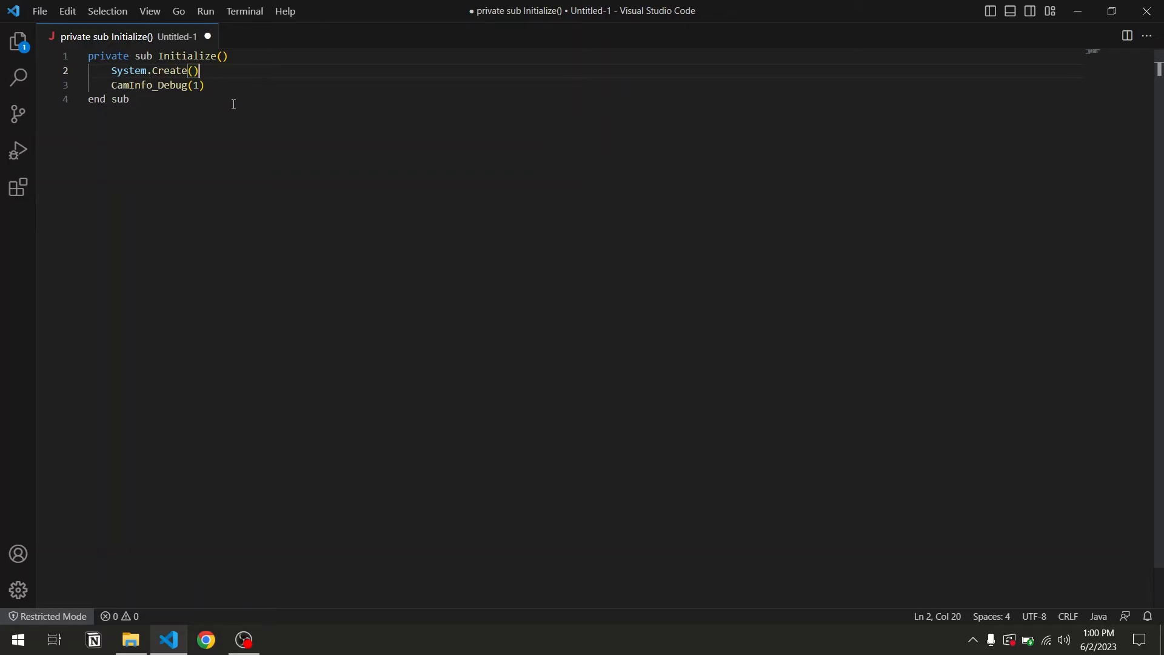
{"action": "mouse_move", "coordinate": [72, 35]}
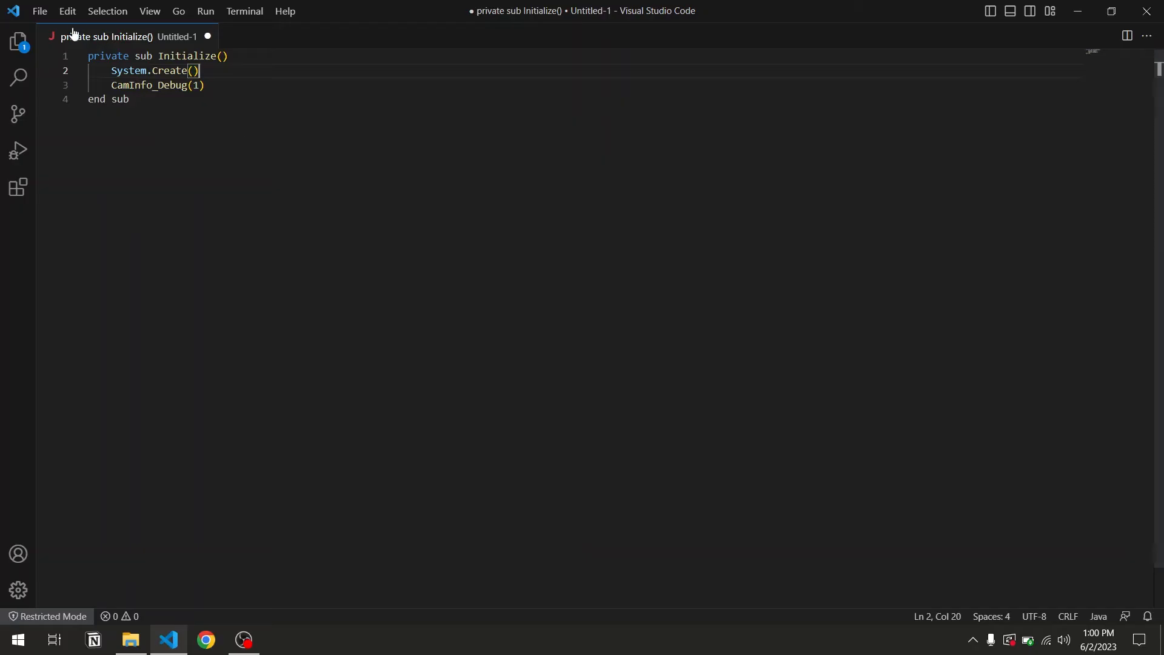
Choose SD Card (E:) as the save location with file type All Files (*.*).
{"action": "left_click", "coordinate": [39, 11]}
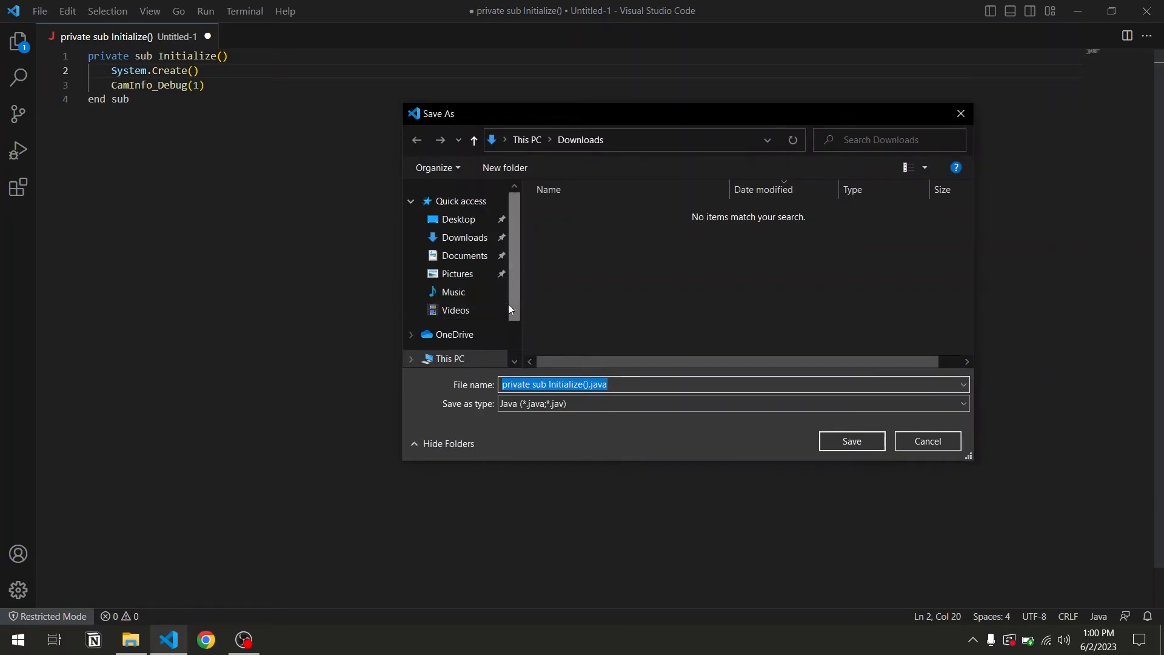
{"action": "scroll", "scroll_direction": "down", "scroll_amount": 3}
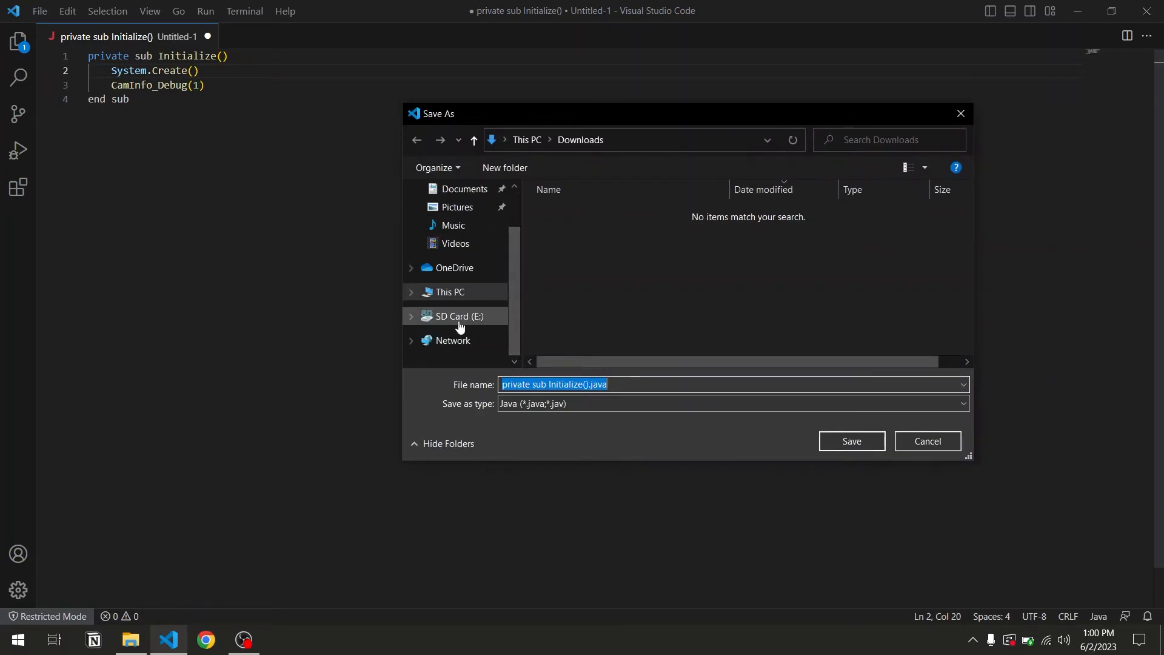
{"action": "left_click", "coordinate": [458, 315]}
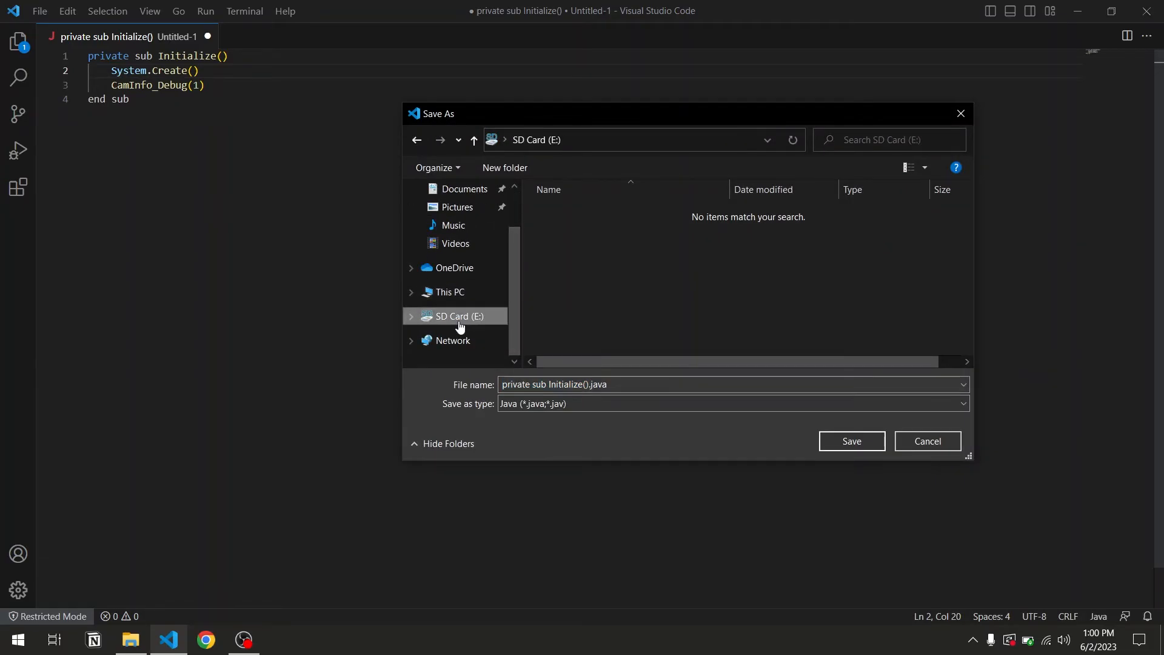
{"action": "mouse_move", "coordinate": [695, 251]}
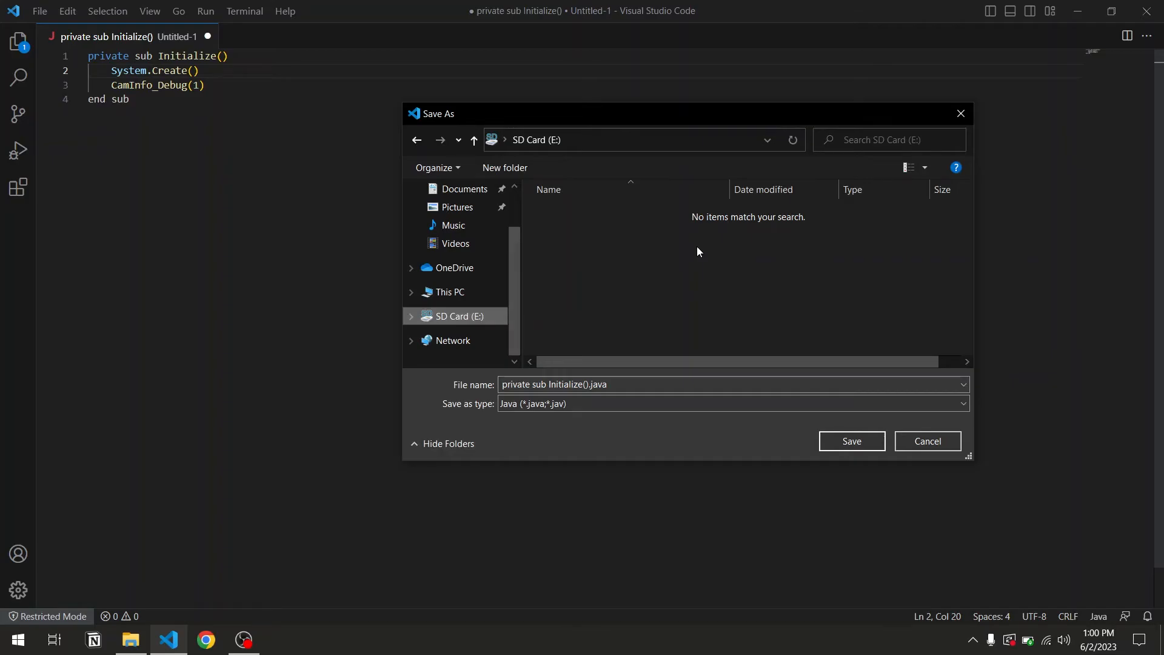
{"action": "left_click", "coordinate": [731, 403]}
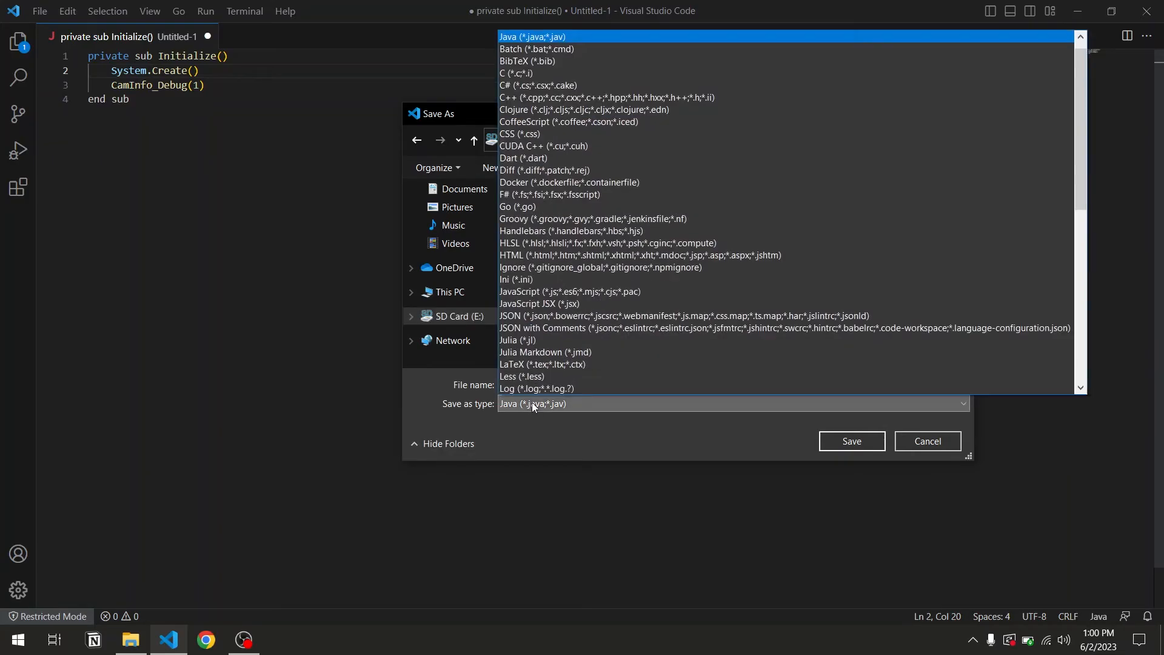
{"action": "scroll", "scroll_direction": "up", "scroll_amount": 3}
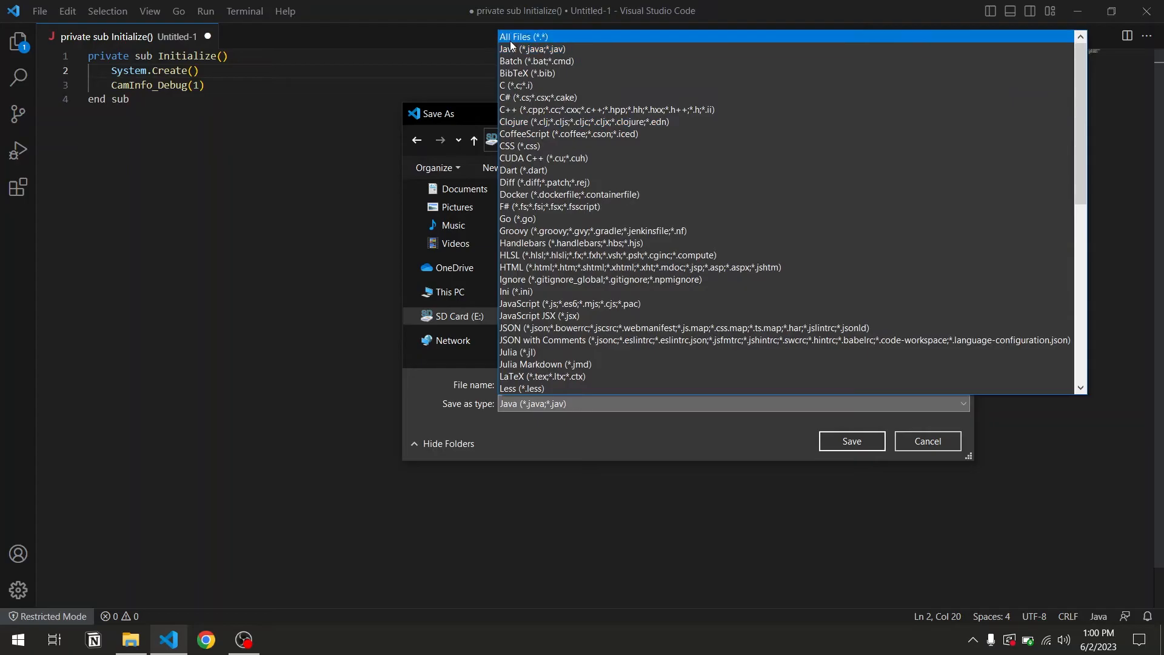
{"action": "left_click", "coordinate": [523, 36]}
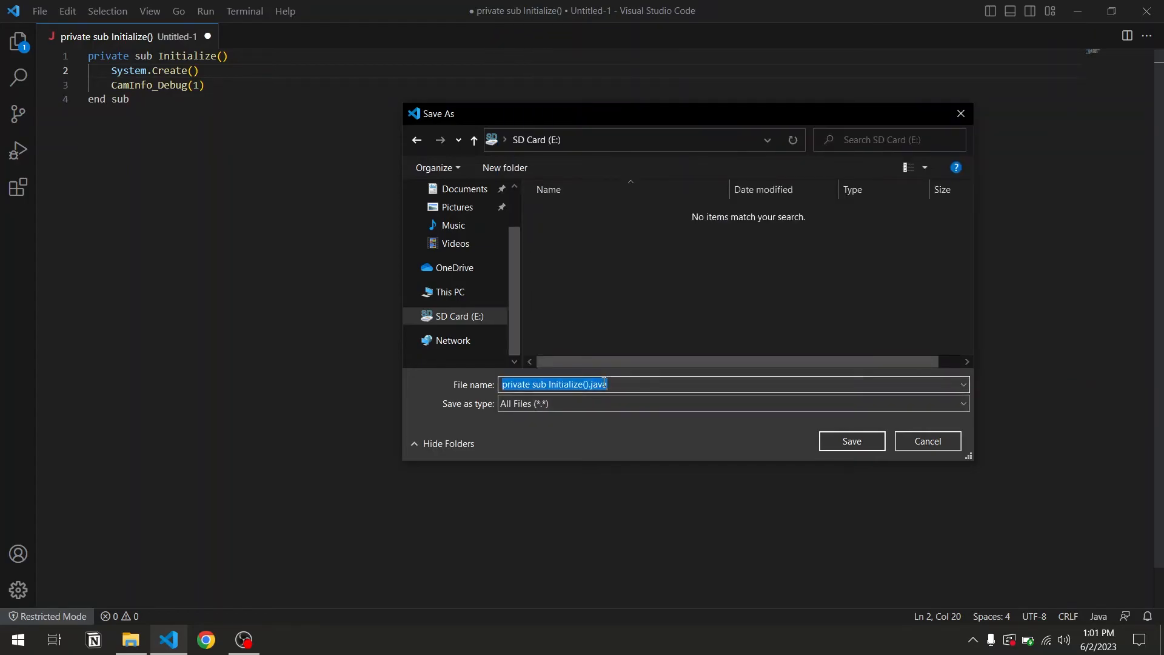
Save the script onto the SD card as extend.m.
{"action": "type", "text": "extend"}
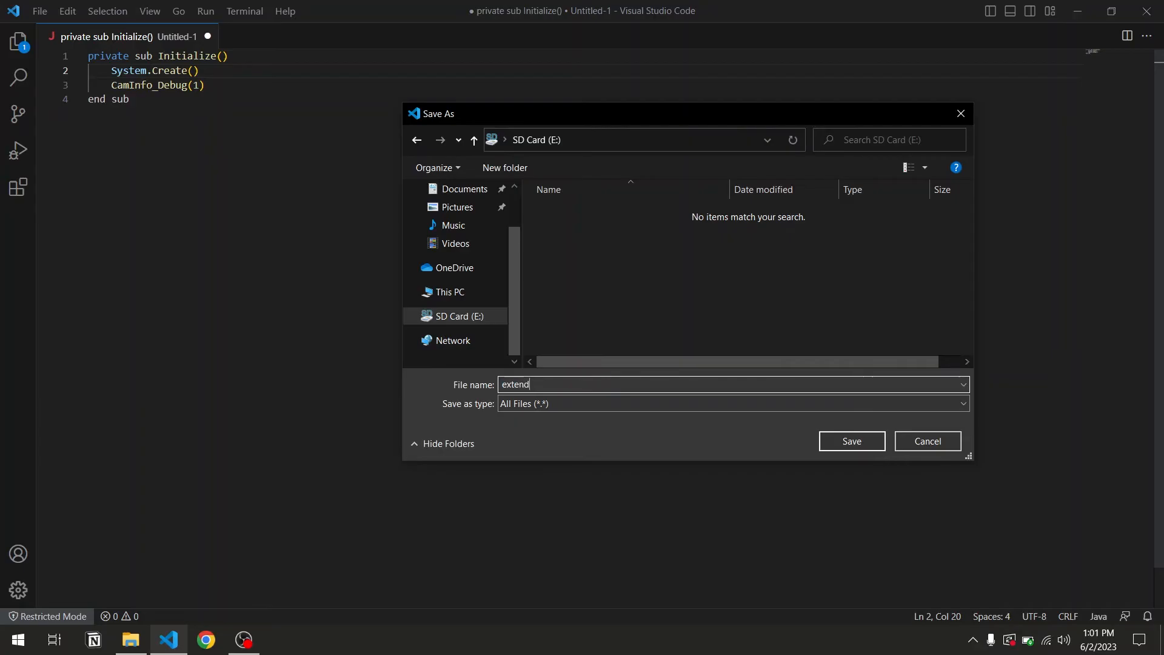
{"action": "type", "text": ".m"}
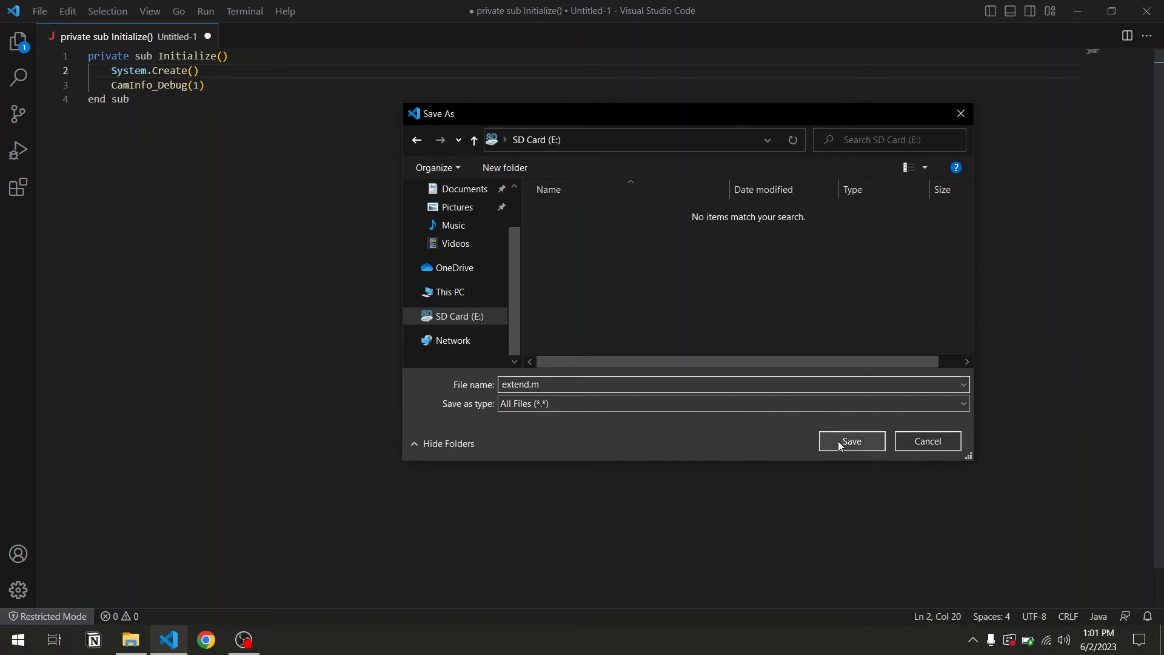
{"action": "left_click", "coordinate": [851, 441]}
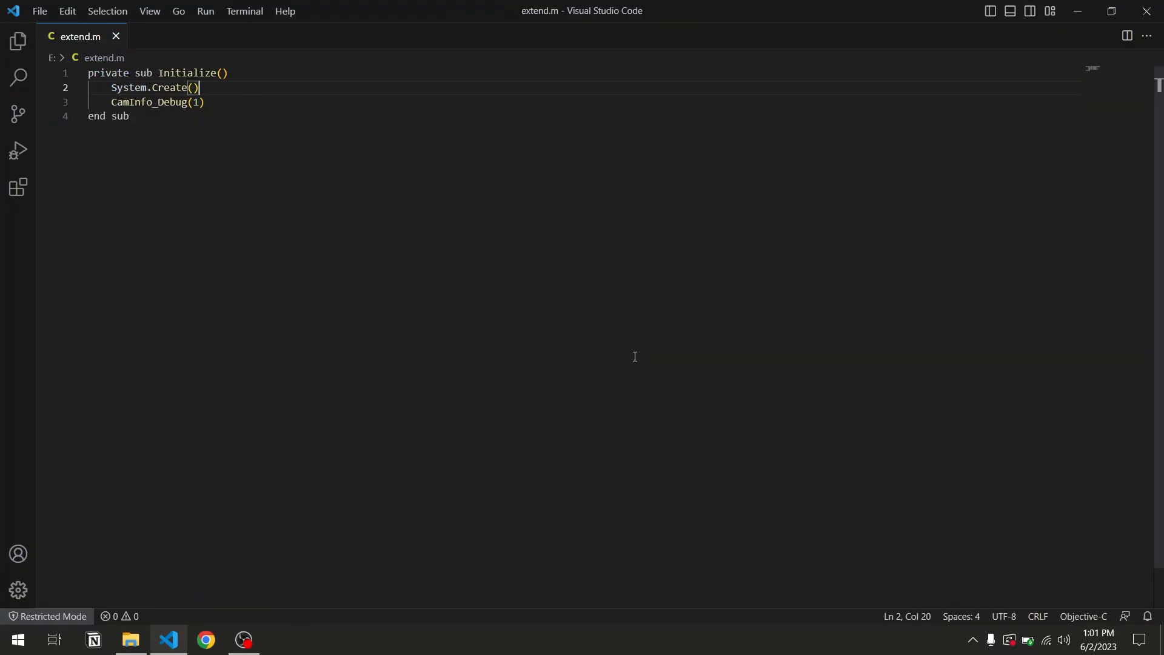
Write the line 'for DC_scriptdisk' in a new untitled document.
{"action": "right_click", "coordinate": [634, 356]}
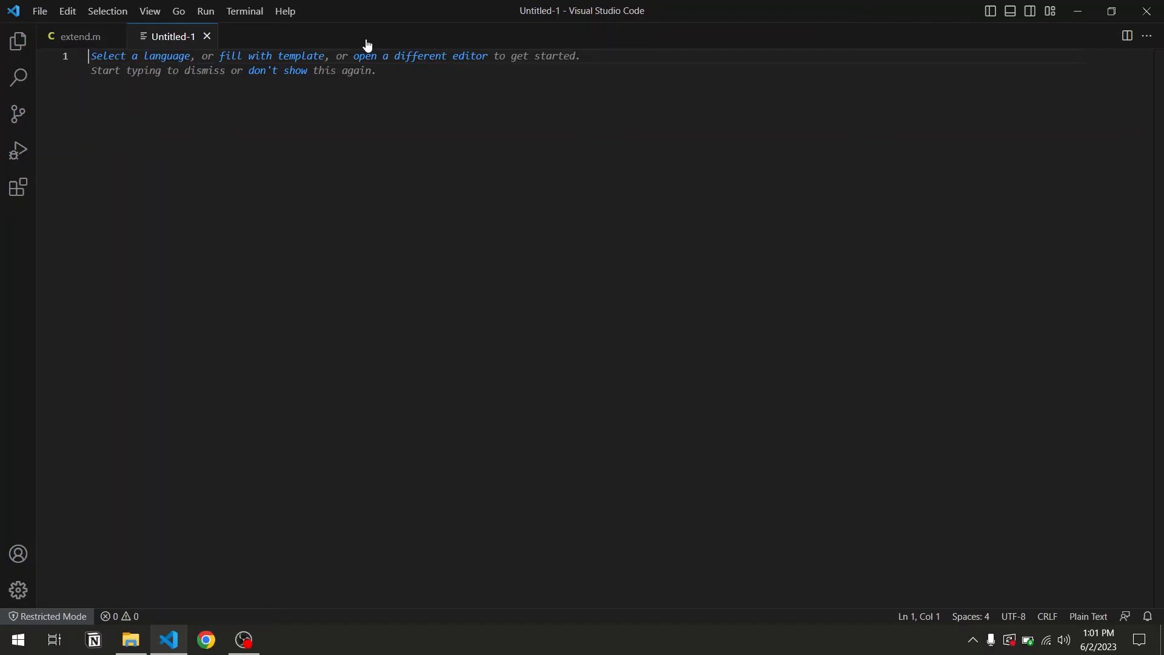
{"action": "type", "text": "for DC_"}
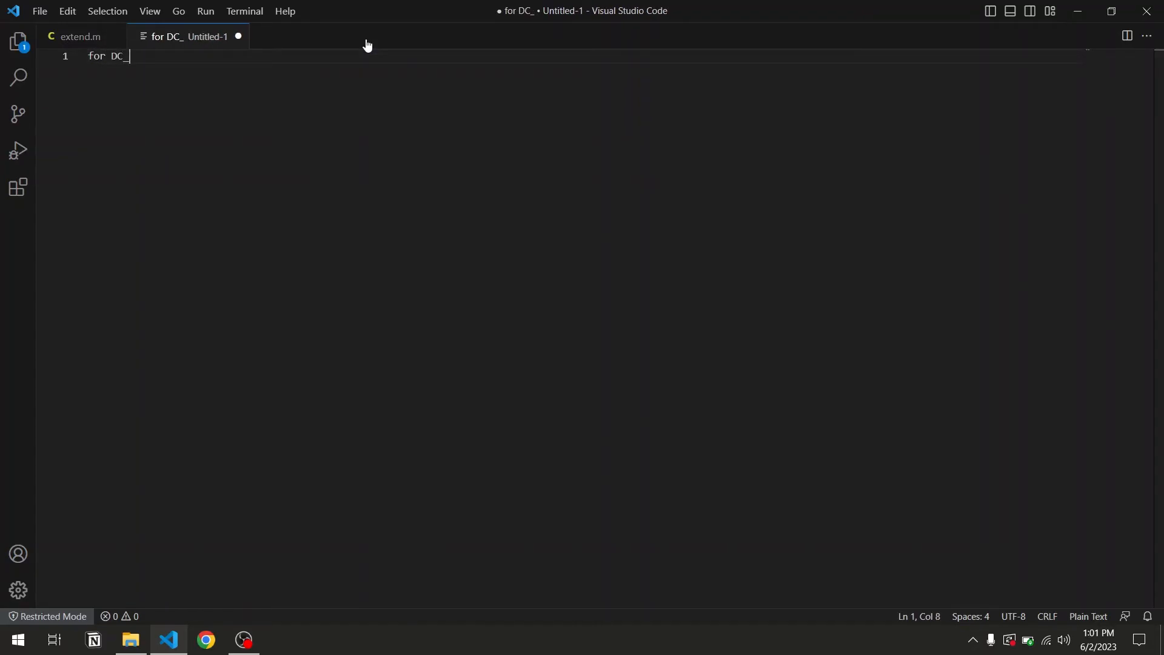
{"action": "type", "text": "scriptdisk"}
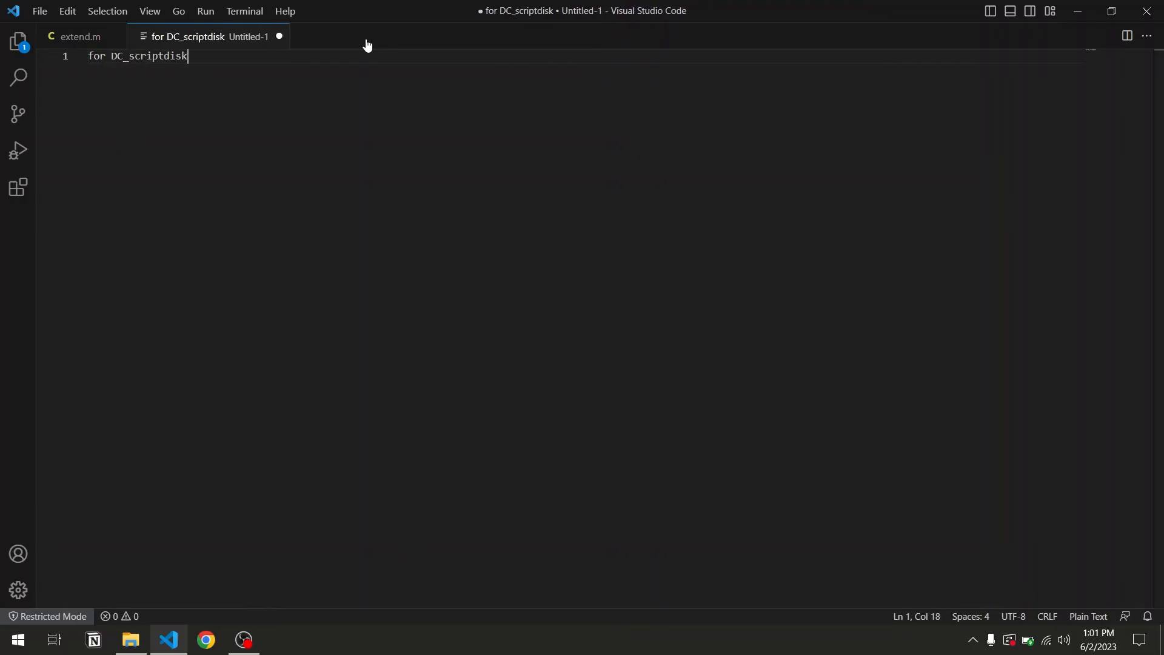
{"action": "type", "text": "\\n"}
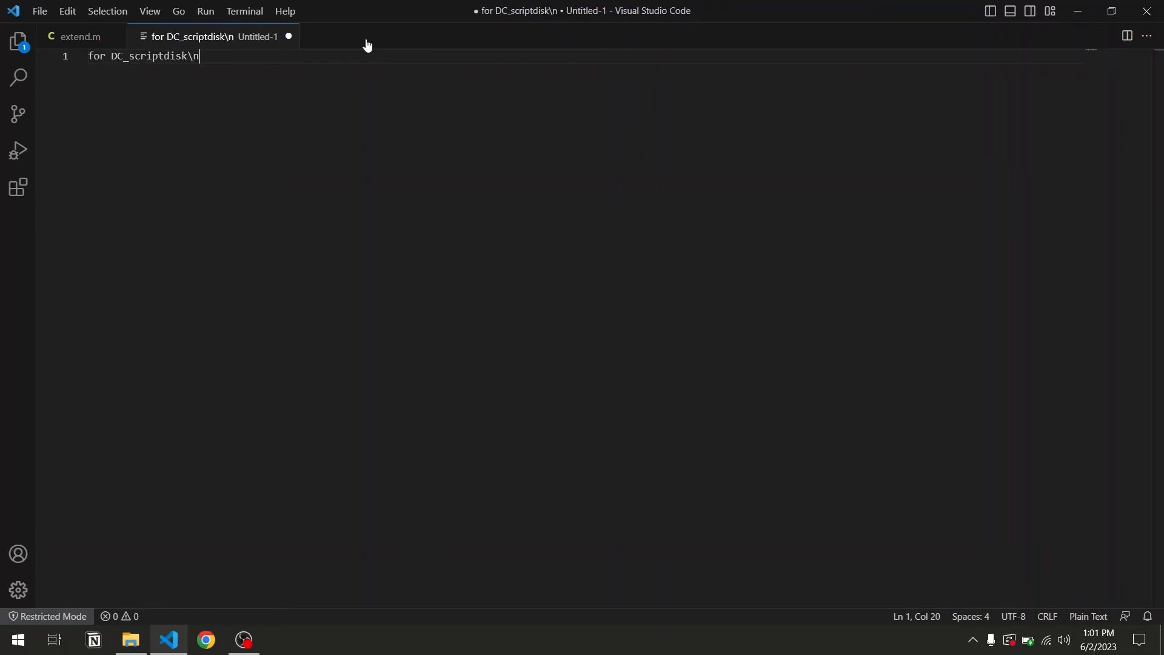
{"action": "mouse_move", "coordinate": [56, 25]}
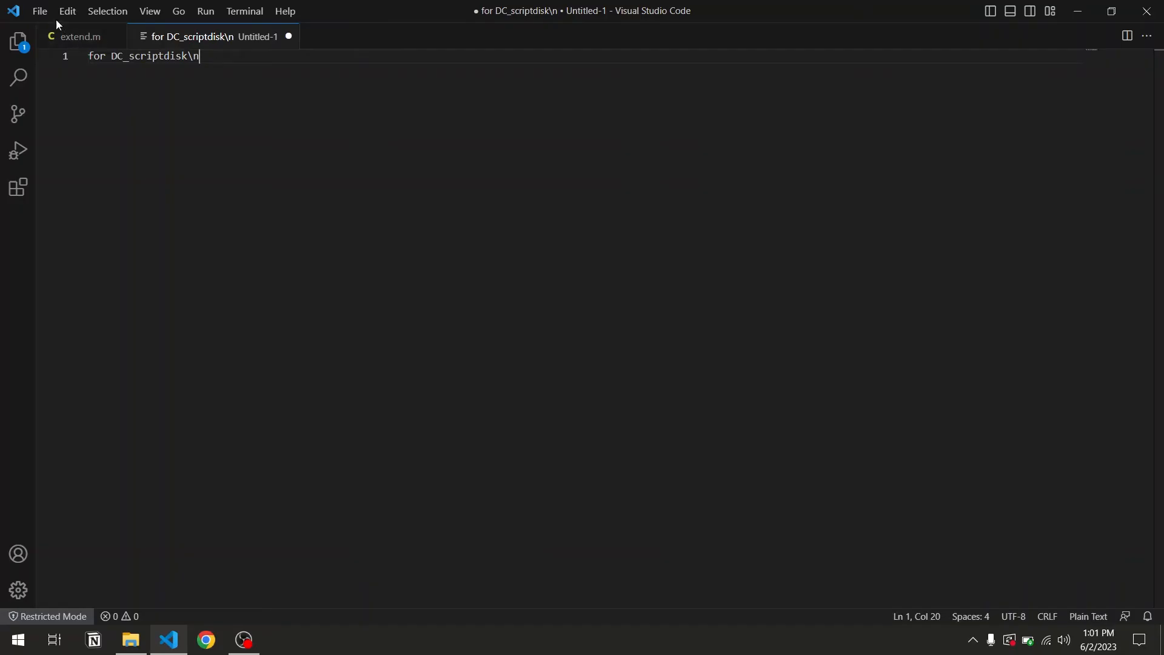
Save the note onto the SD card as script.req.
{"action": "left_click", "coordinate": [39, 11]}
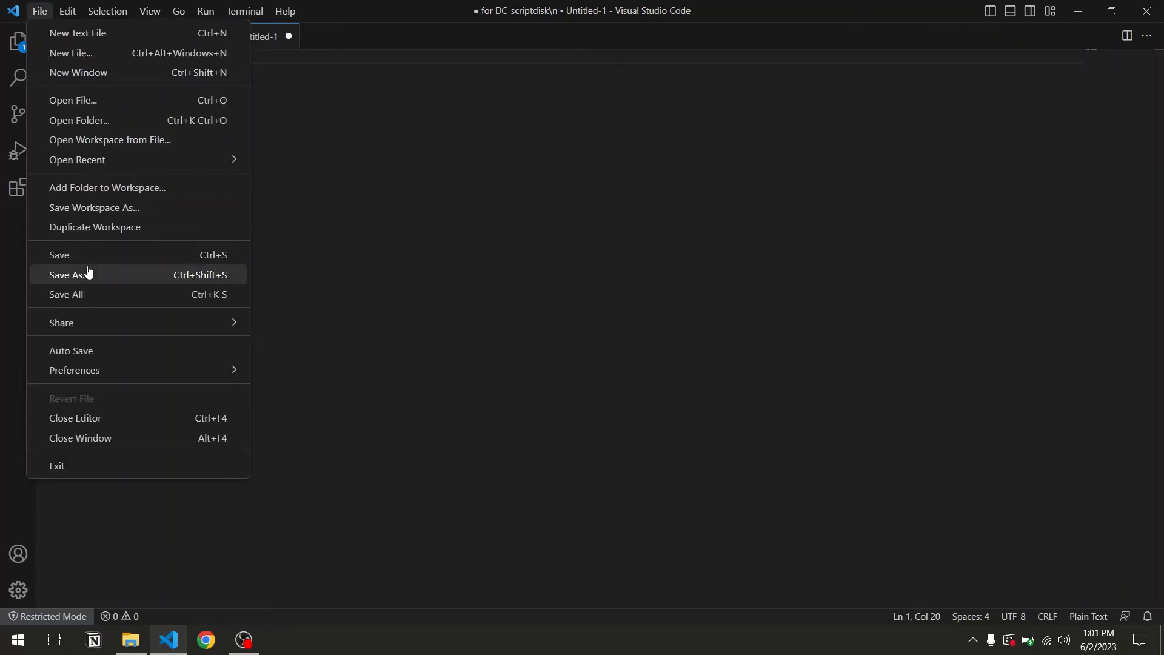
{"action": "left_click", "coordinate": [68, 276]}
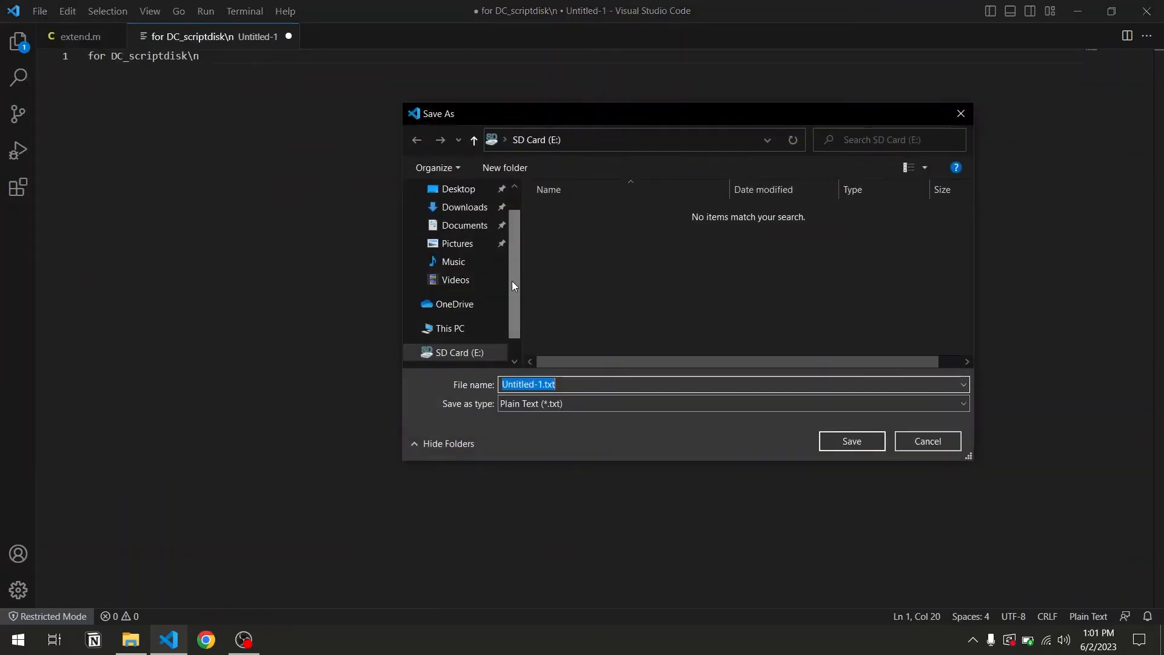
{"action": "scroll", "scroll_direction": "down", "scroll_amount": 3}
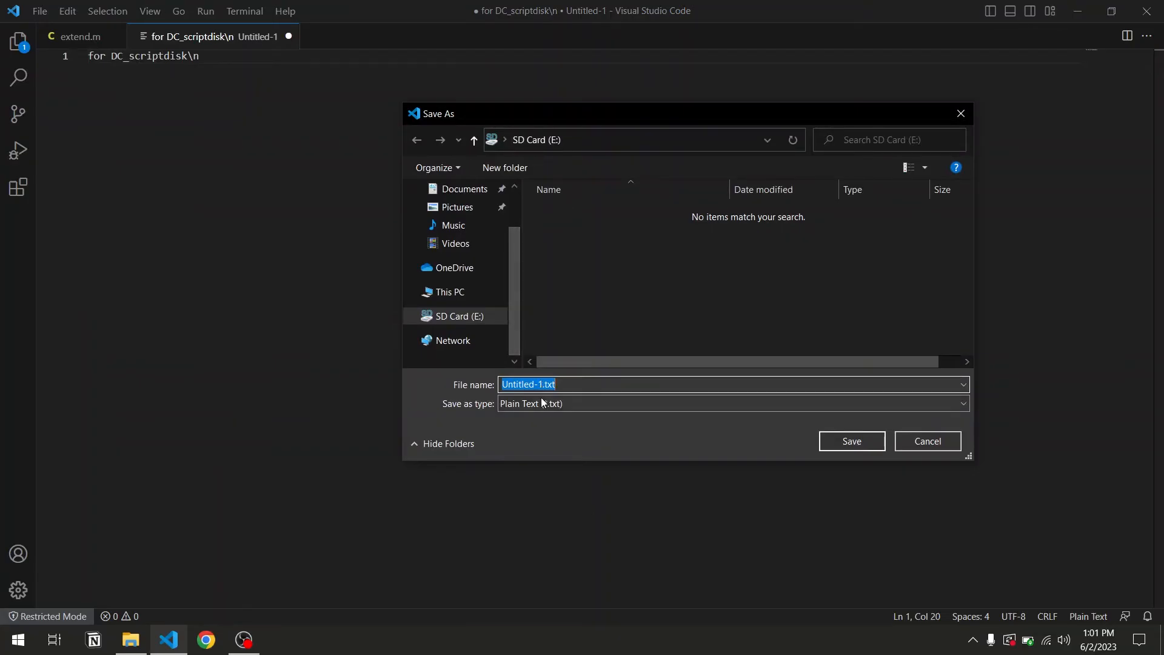
{"action": "left_click", "coordinate": [961, 403]}
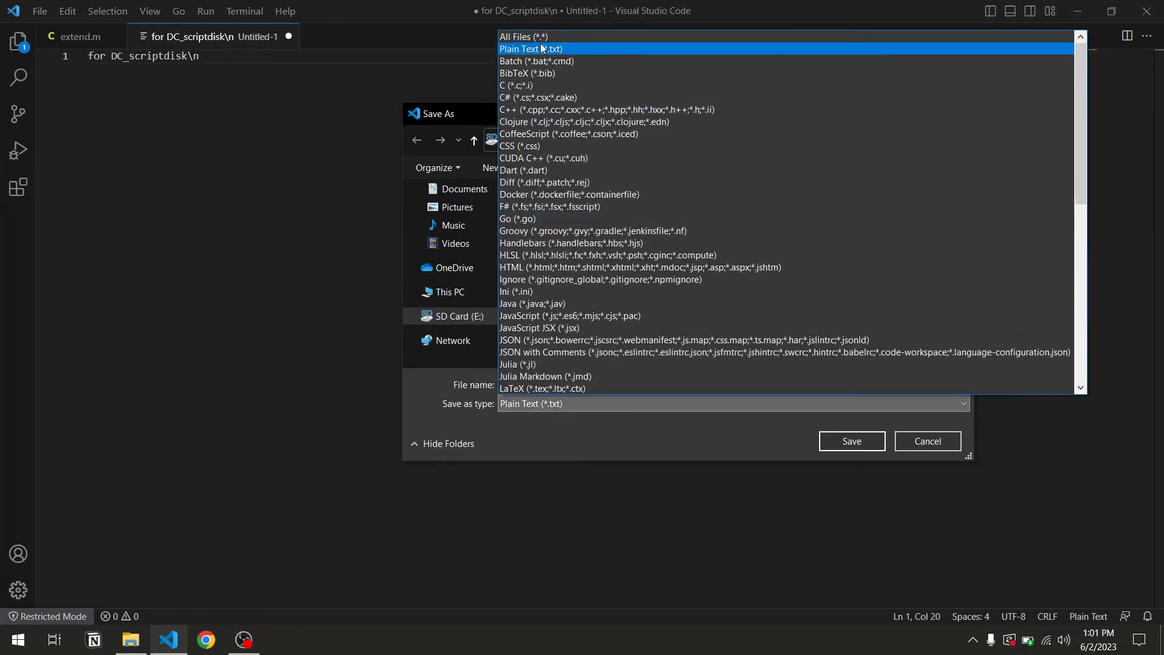
{"action": "left_click", "coordinate": [522, 36]}
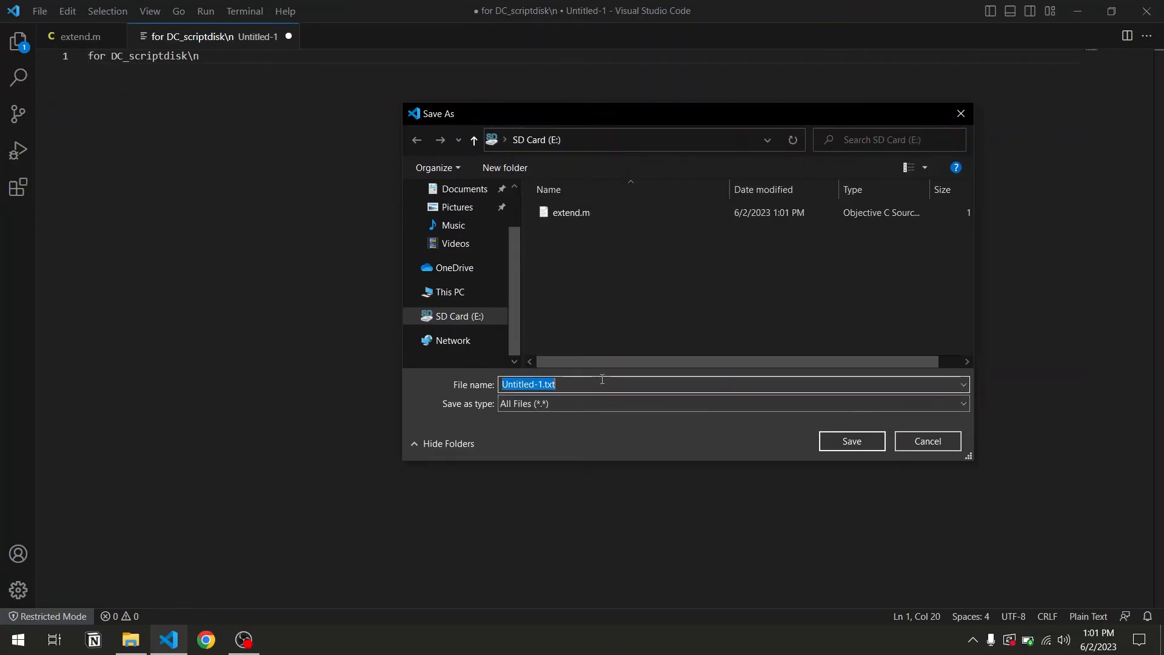
{"action": "type", "text": "script.req"}
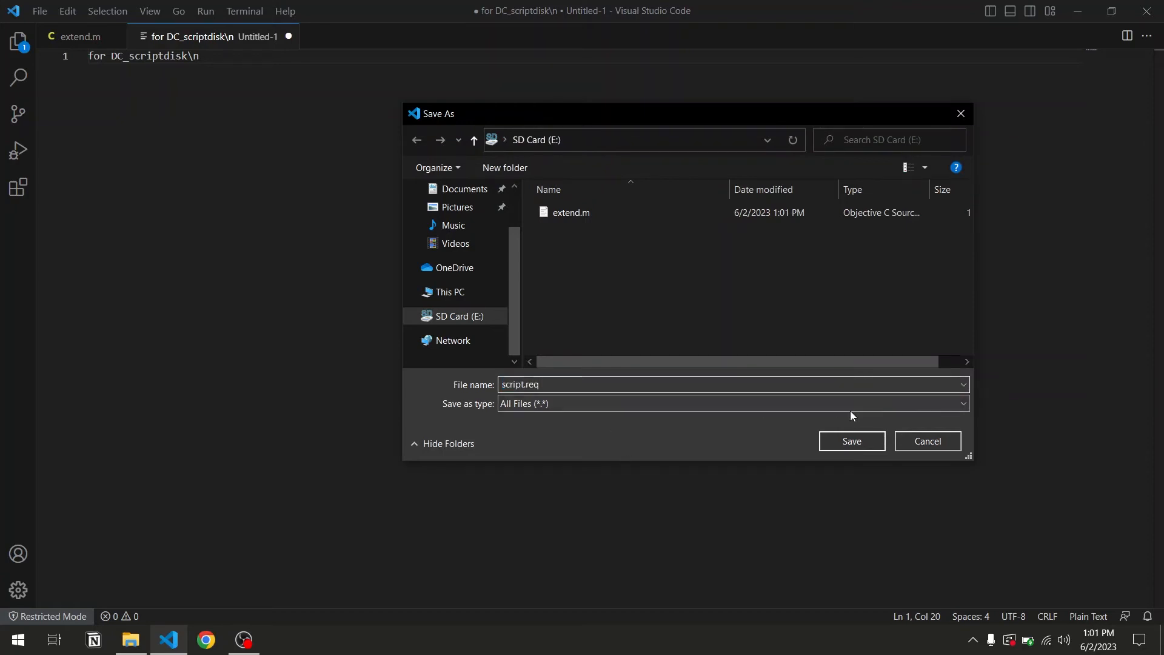
{"action": "left_click", "coordinate": [851, 440]}
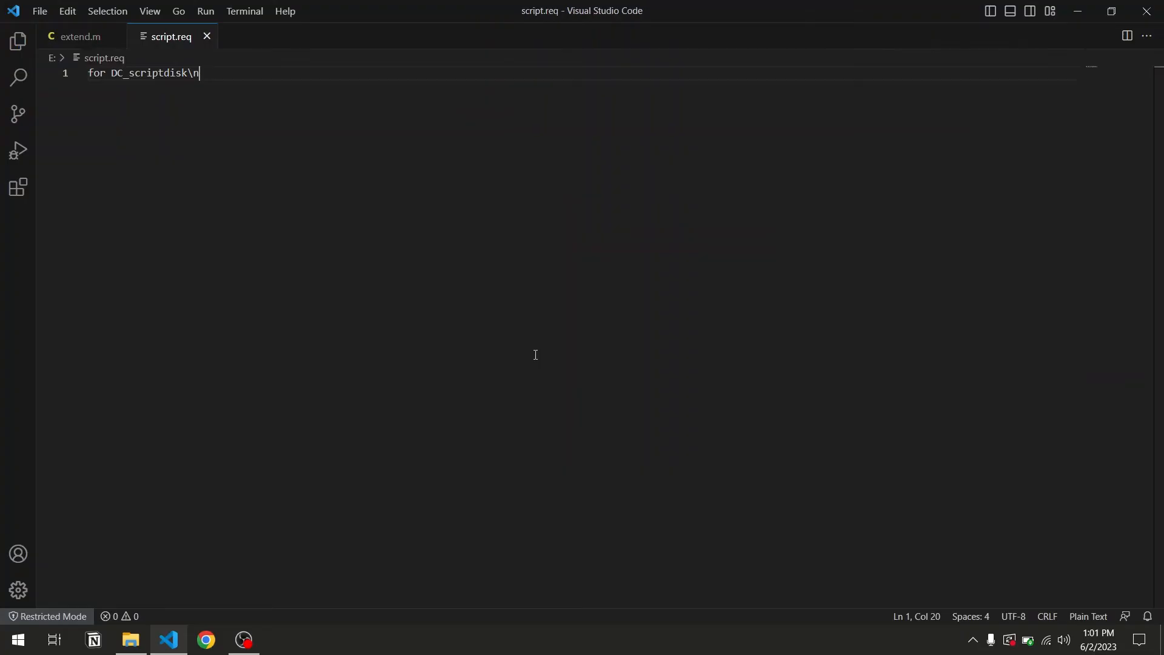
{"action": "mouse_move", "coordinate": [734, 219]}
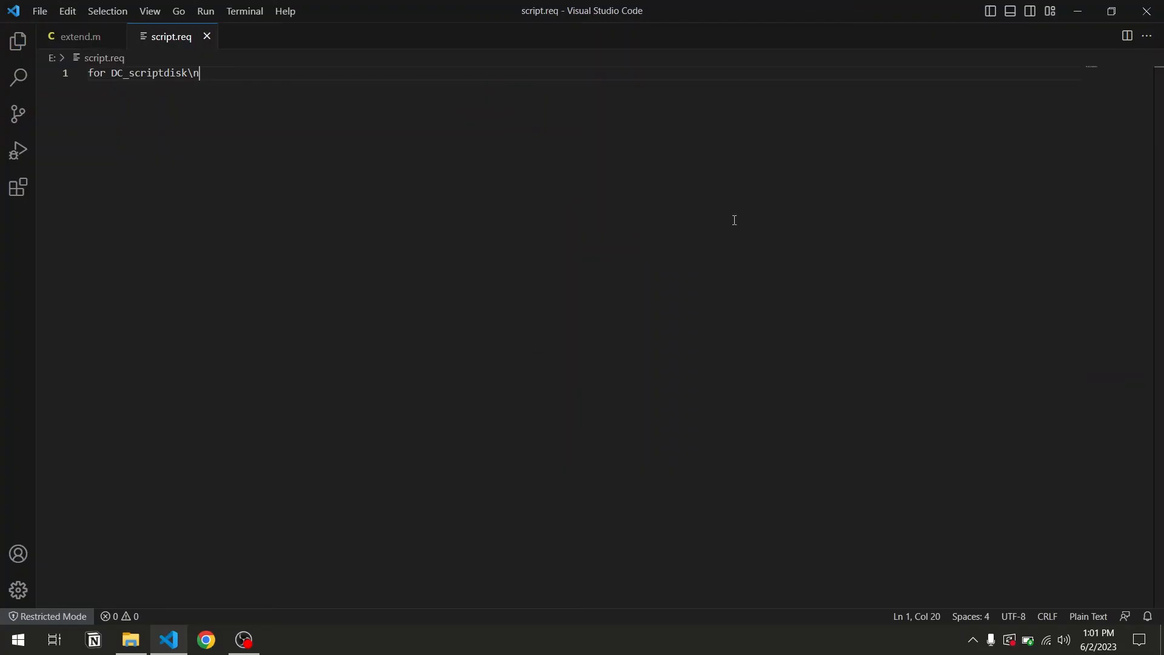
Eject SD Card (E:) from the File Explorer navigation pane.
{"action": "left_click", "coordinate": [131, 639]}
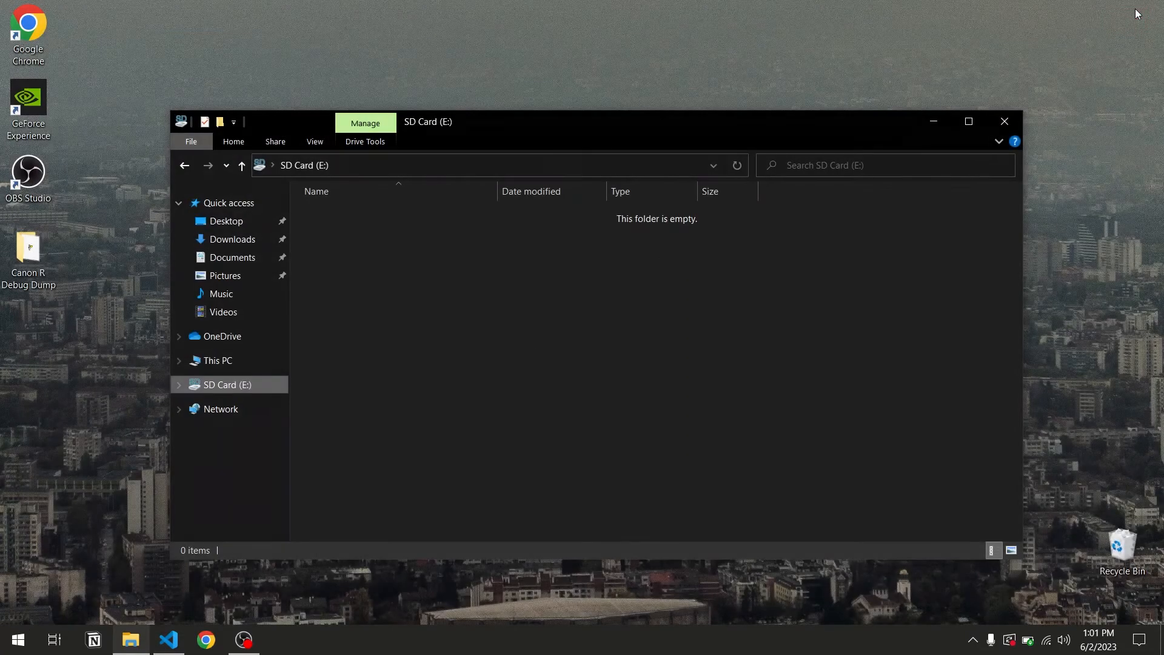
{"action": "mouse_move", "coordinate": [416, 392]}
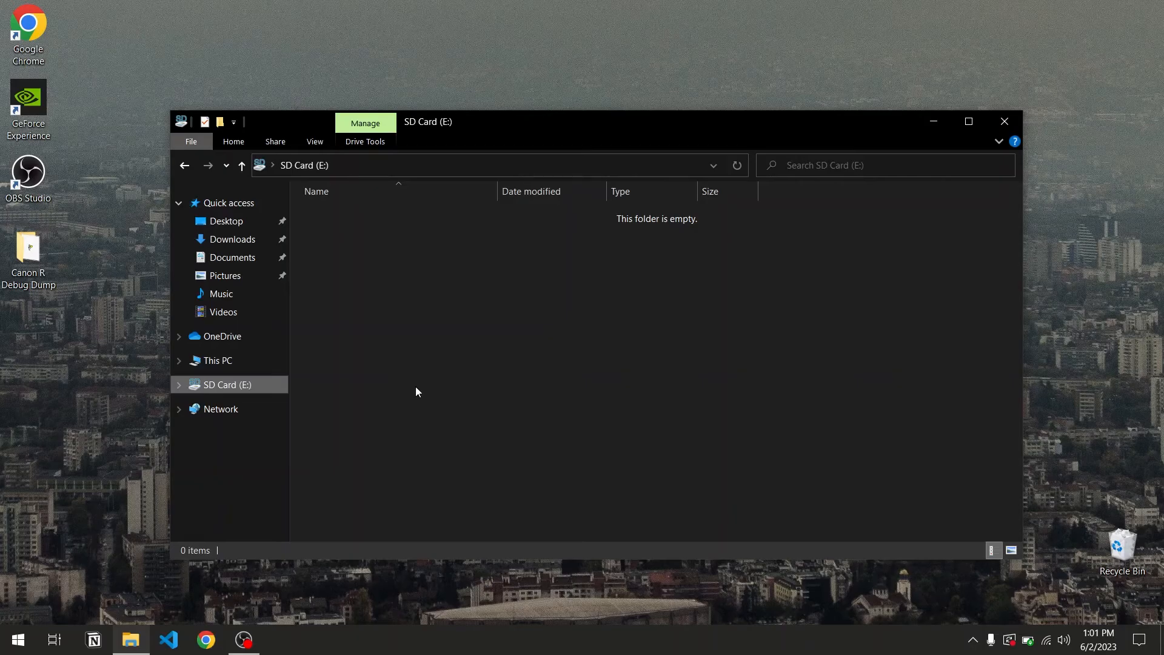
{"action": "mouse_move", "coordinate": [250, 391]}
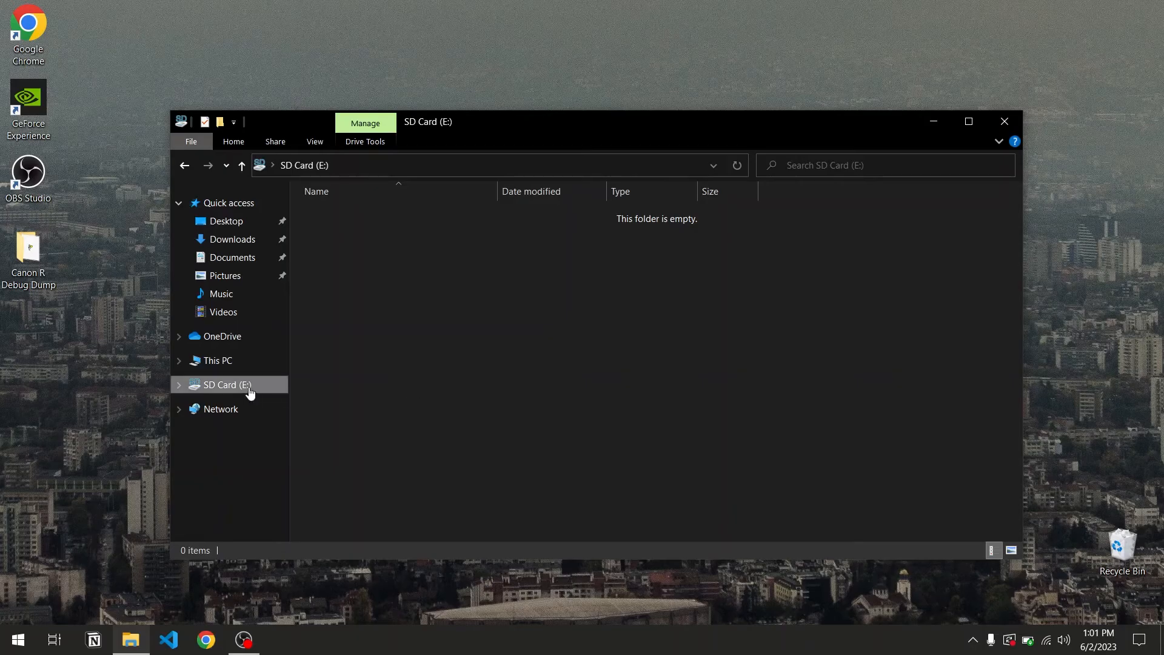
{"action": "right_click", "coordinate": [227, 384]}
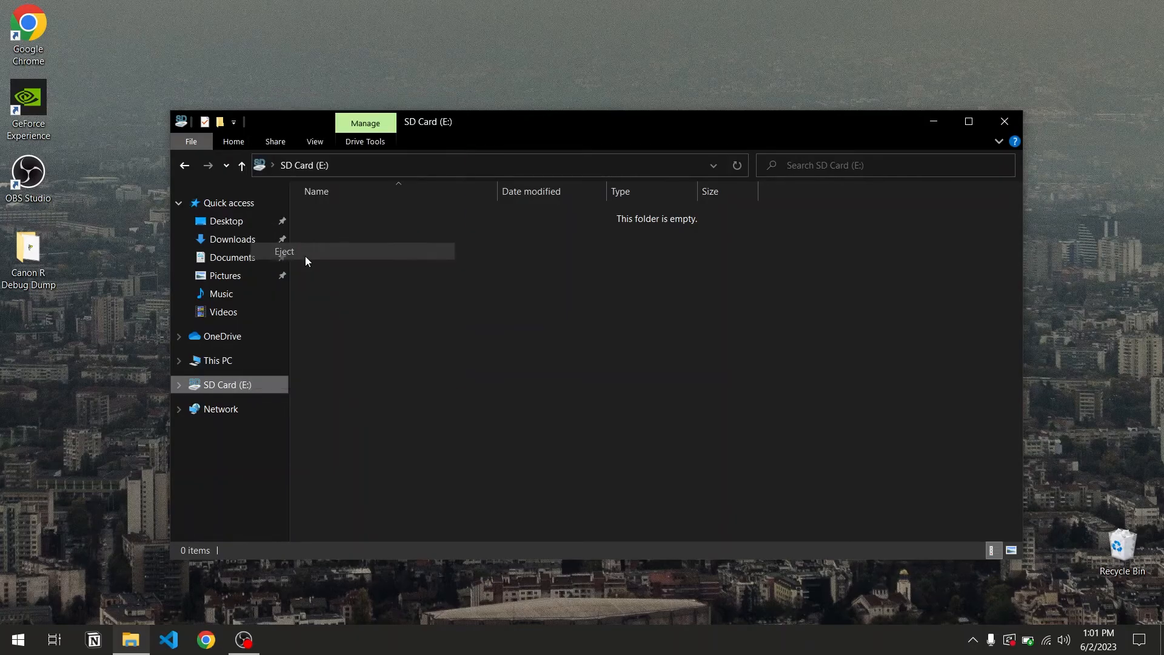
{"action": "left_click", "coordinate": [284, 251]}
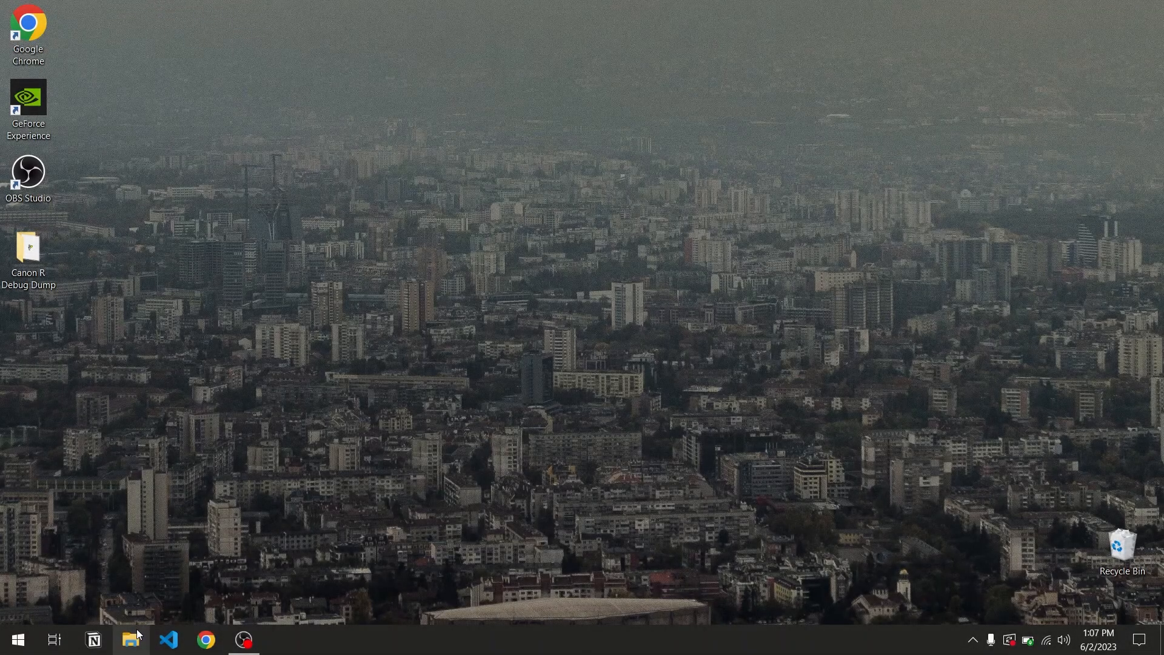
Reopen SD Card (E:) and select the camera-written CAM_INFO.XML.
{"action": "left_click", "coordinate": [131, 639]}
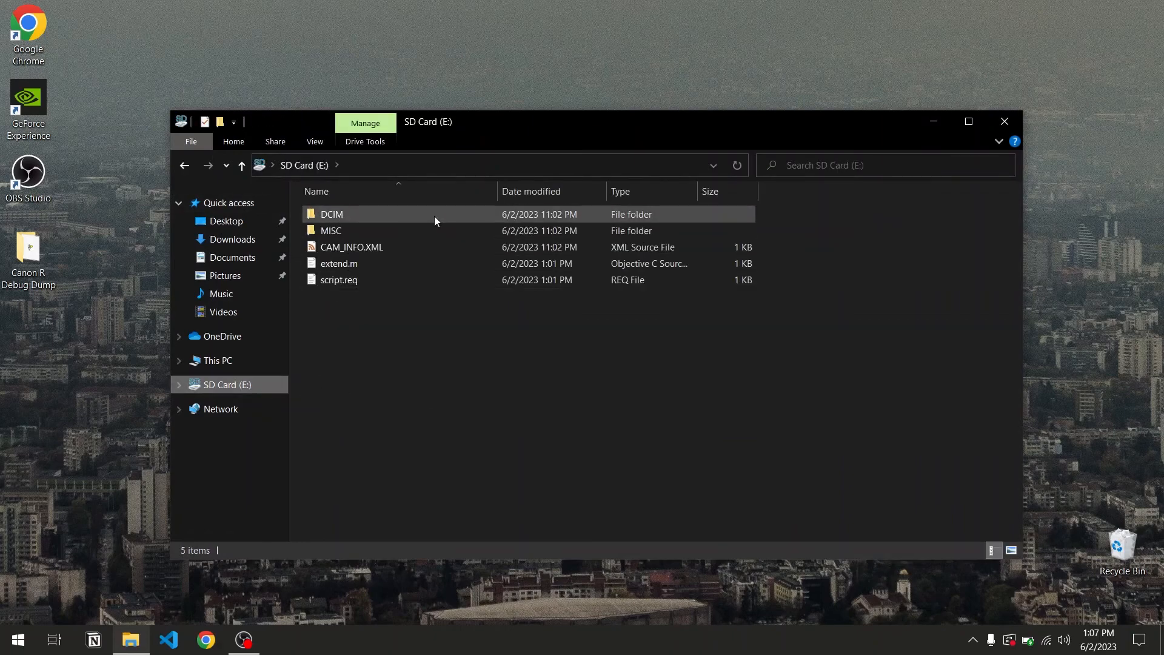
{"action": "mouse_move", "coordinate": [449, 334]}
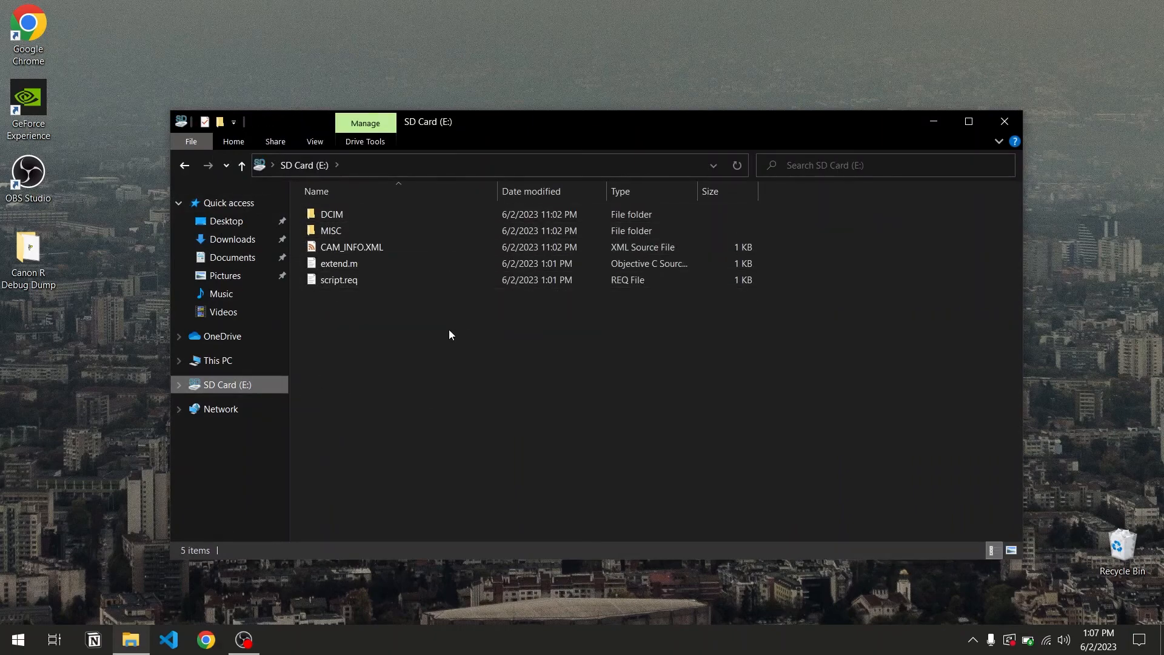
{"action": "mouse_move", "coordinate": [445, 327]}
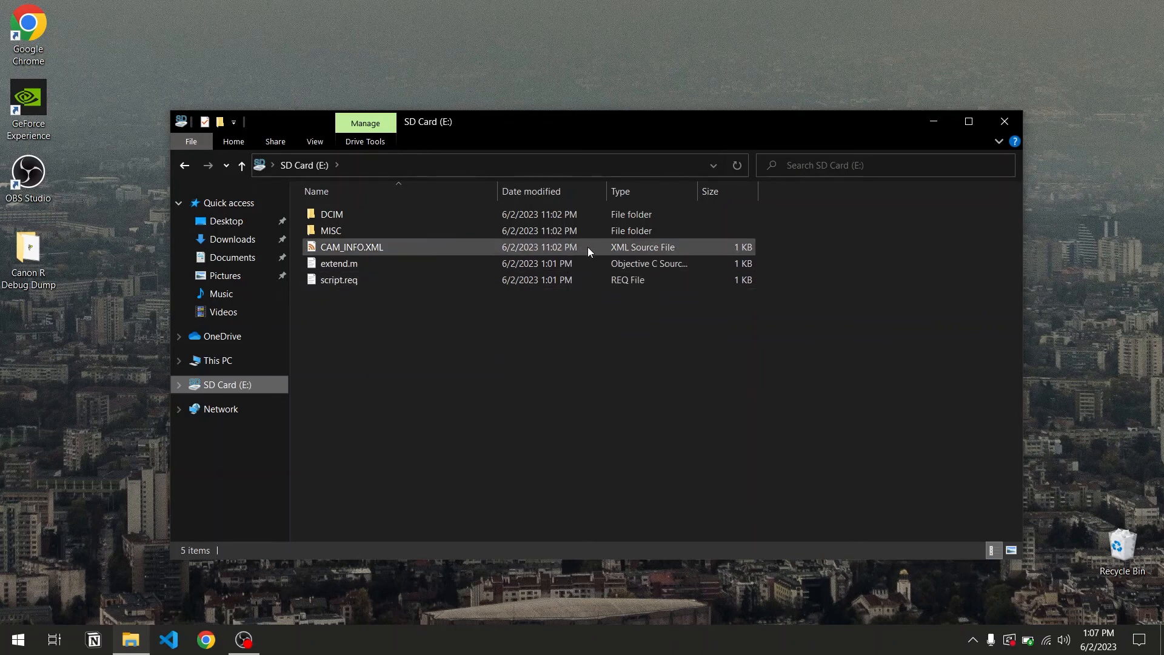
{"action": "left_click", "coordinate": [352, 246]}
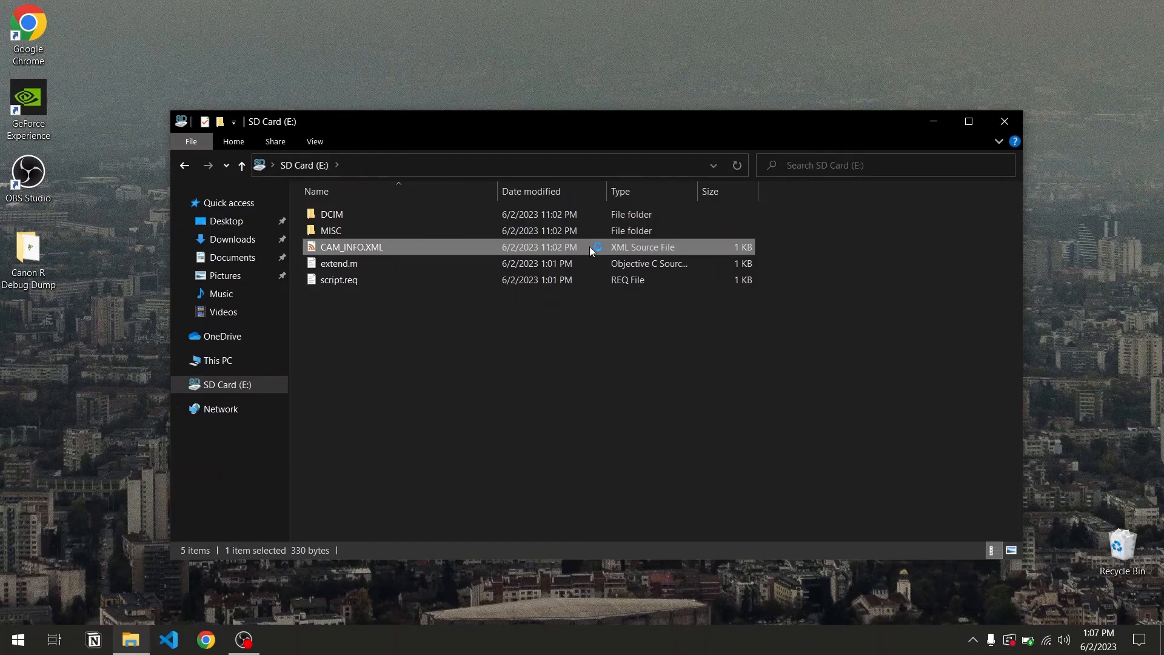
Open CAM_INFO.XML in VS Code and scroll right to the TotalShoot count of 2070.
{"action": "double_click", "coordinate": [351, 246]}
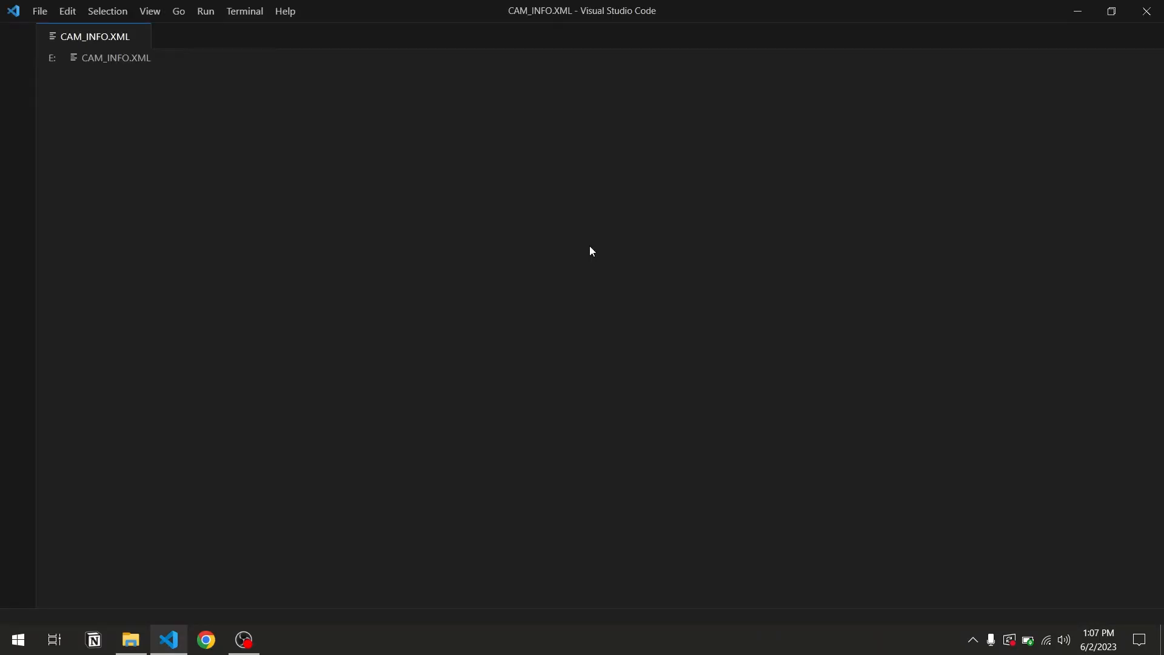
{"action": "left_click", "coordinate": [116, 58]}
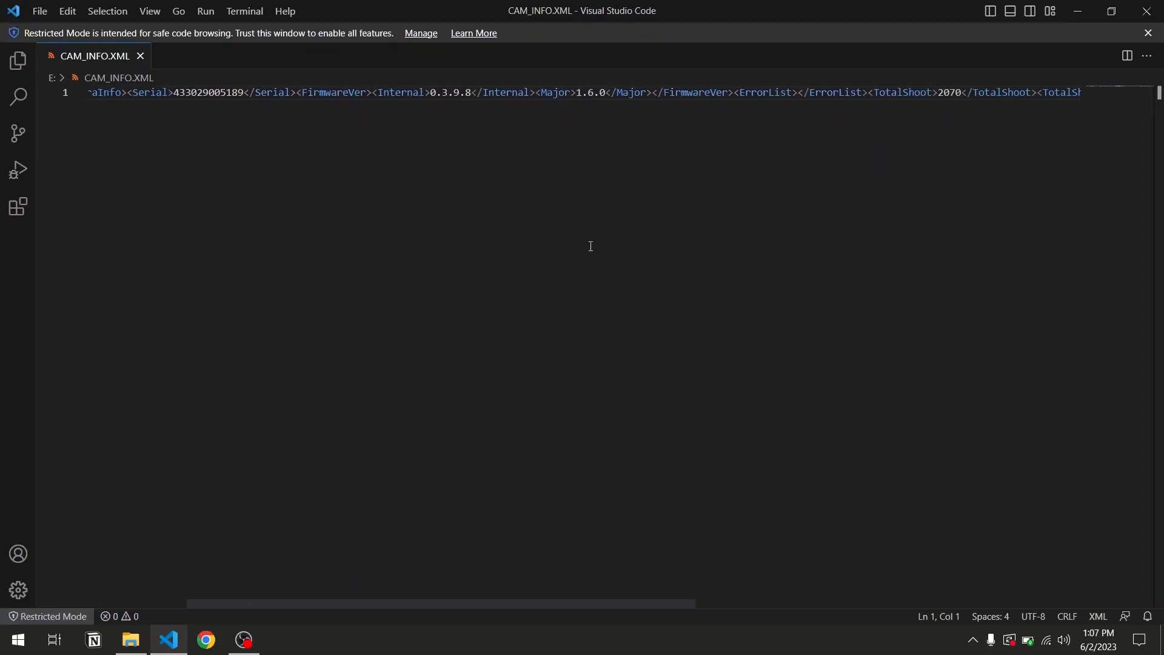
{"action": "scroll", "scroll_direction": "right", "scroll_amount": 3}
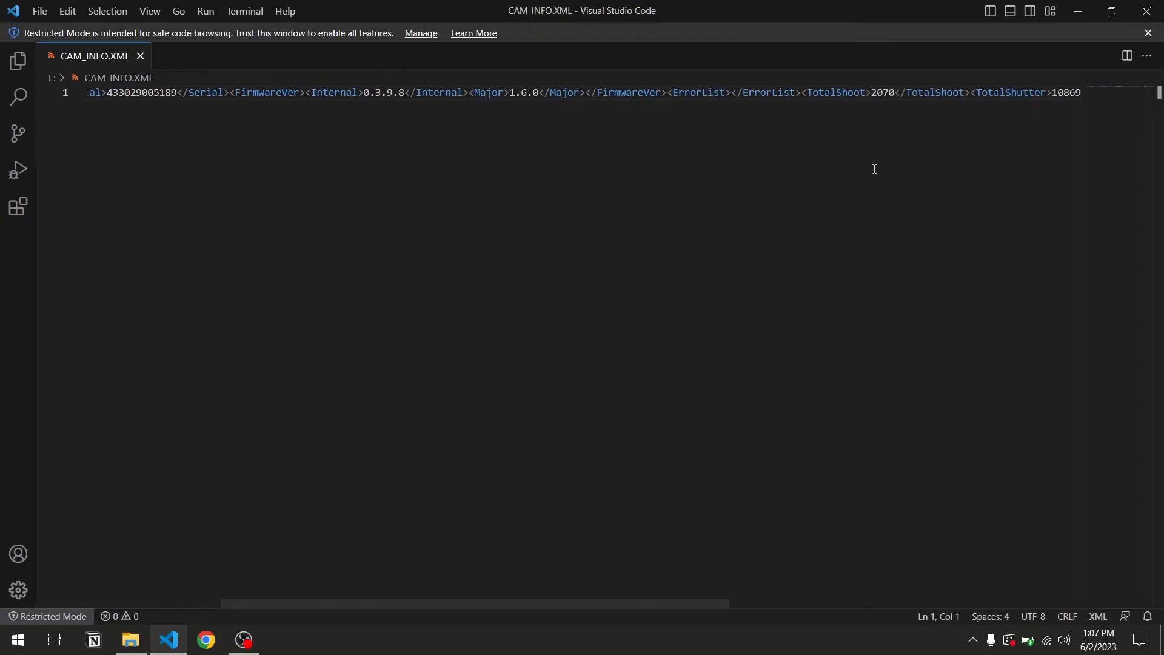
{"action": "scroll", "scroll_direction": "right", "scroll_amount": 3}
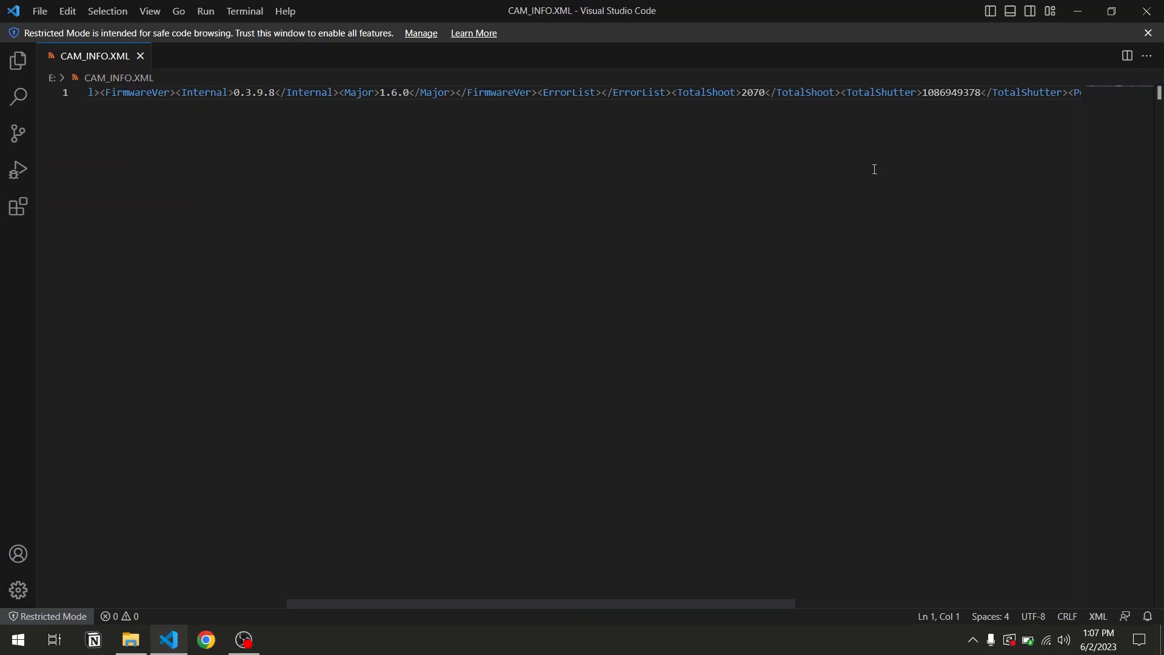
{"action": "left_click", "coordinate": [206, 639]}
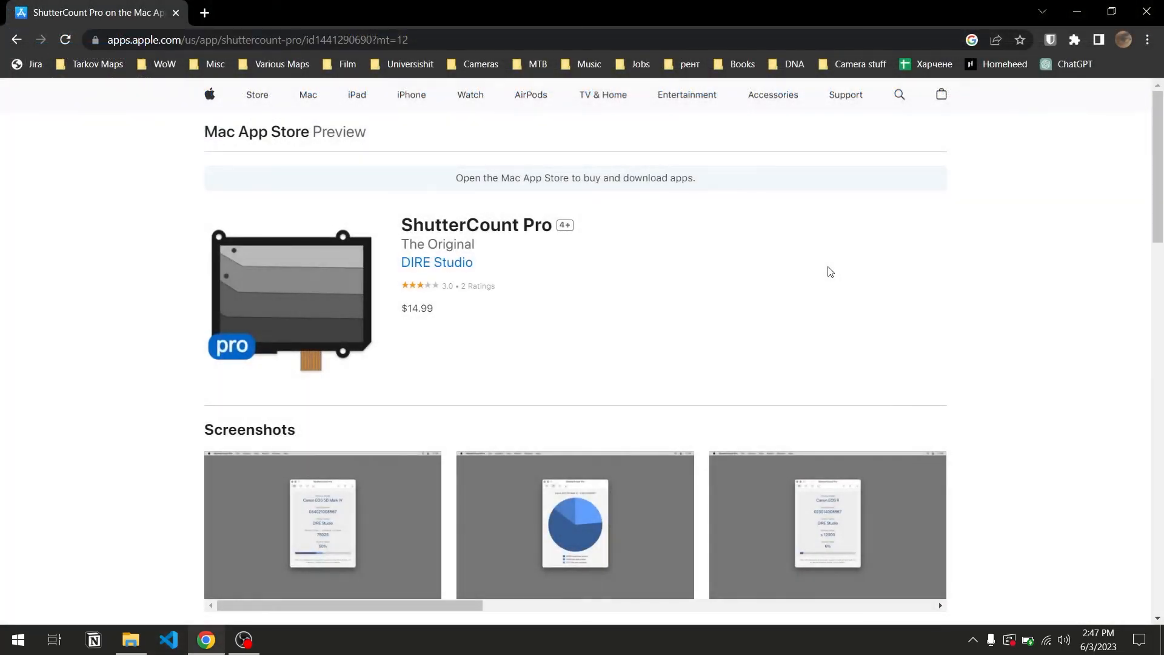
{"action": "mouse_move", "coordinate": [690, 302]}
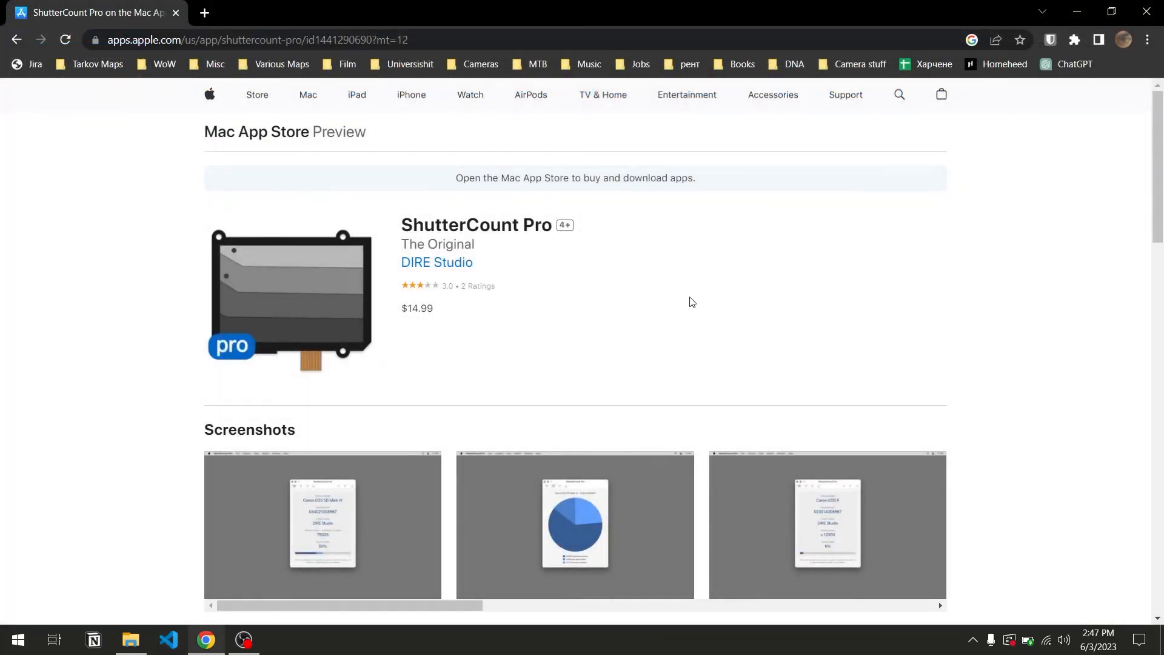
{"action": "mouse_move", "coordinate": [479, 314]}
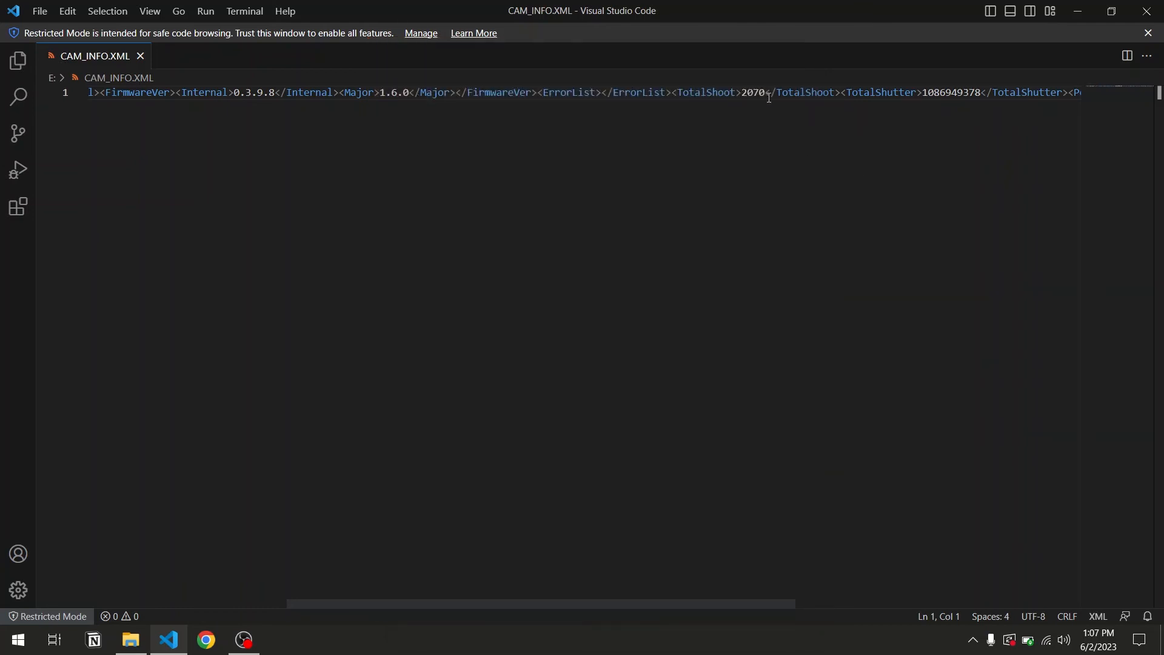
{"action": "mouse_move", "coordinate": [749, 189]}
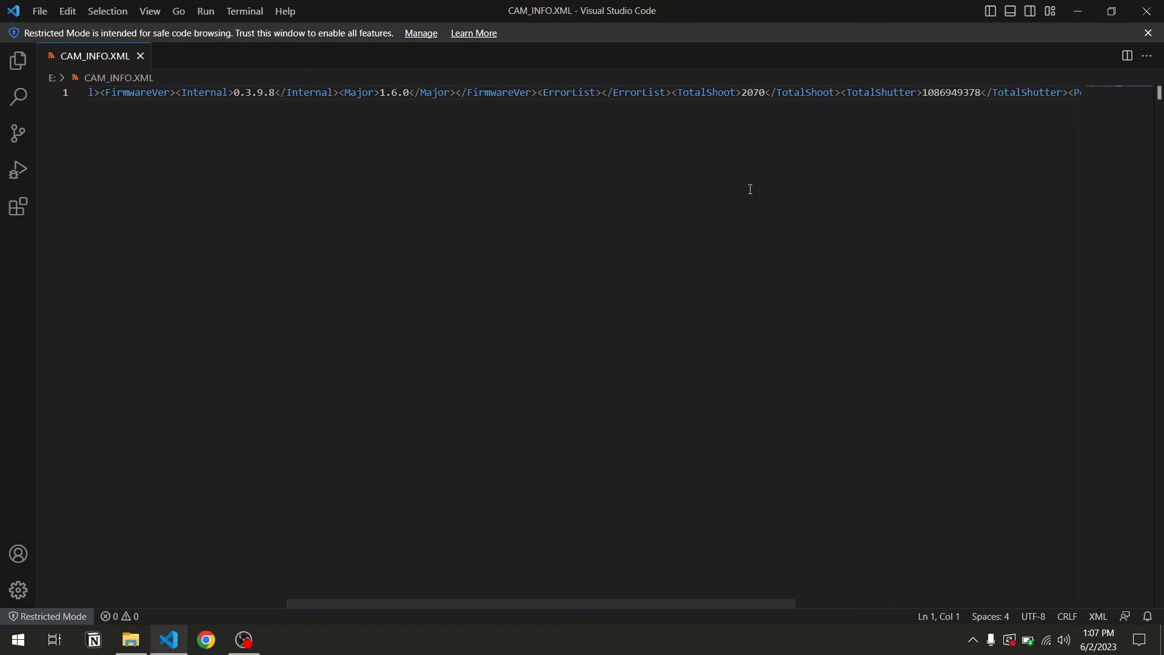